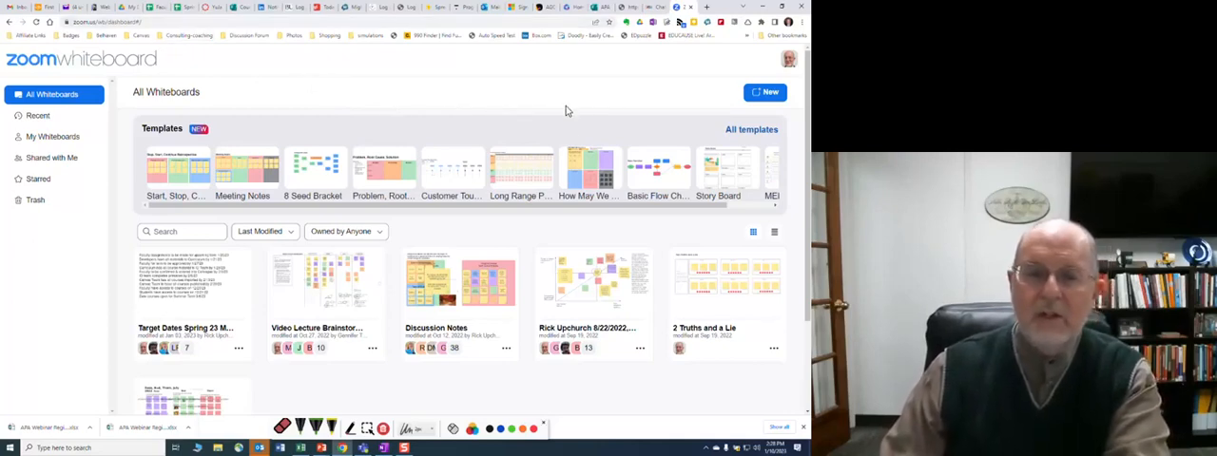
mouse_move(122, 95)
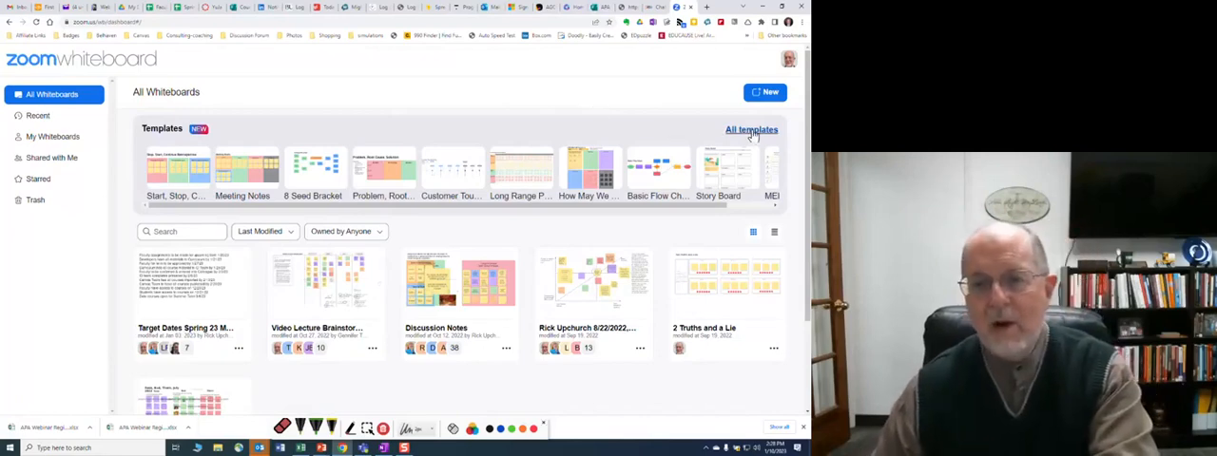
Step: From the All templates gallery, preview the Start, Stop, Continue Retrospective template
click(749, 129)
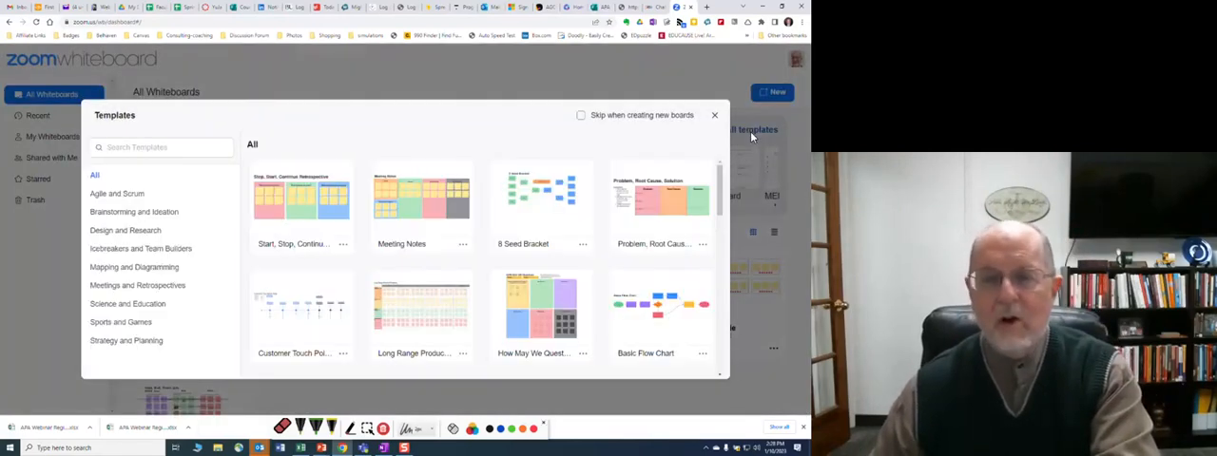
mouse_move(452, 140)
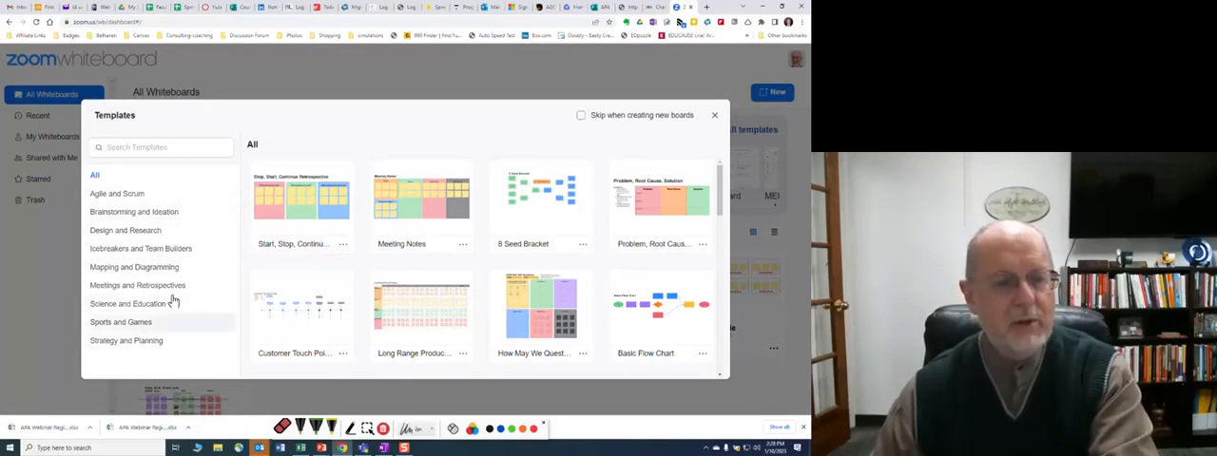
mouse_move(213, 259)
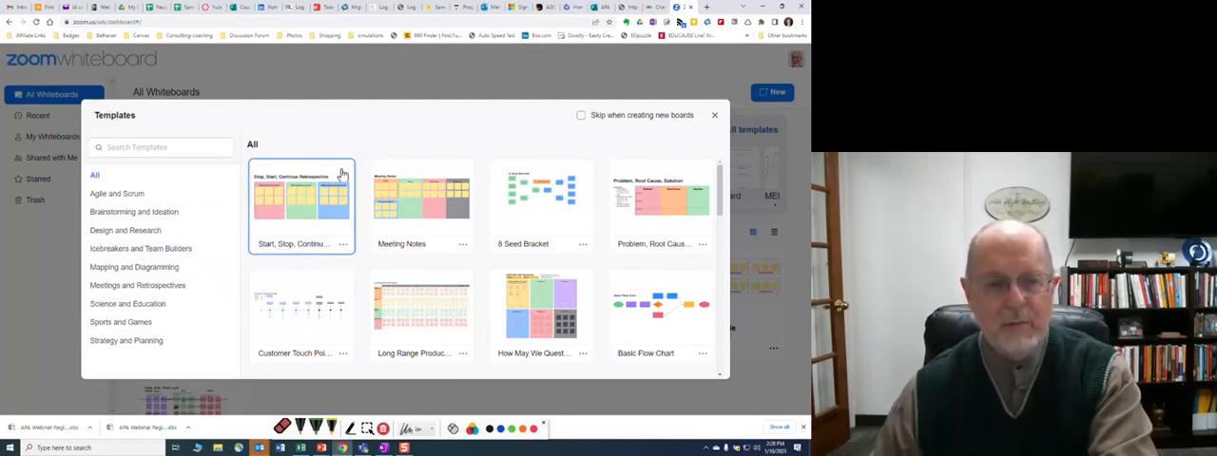
click(301, 205)
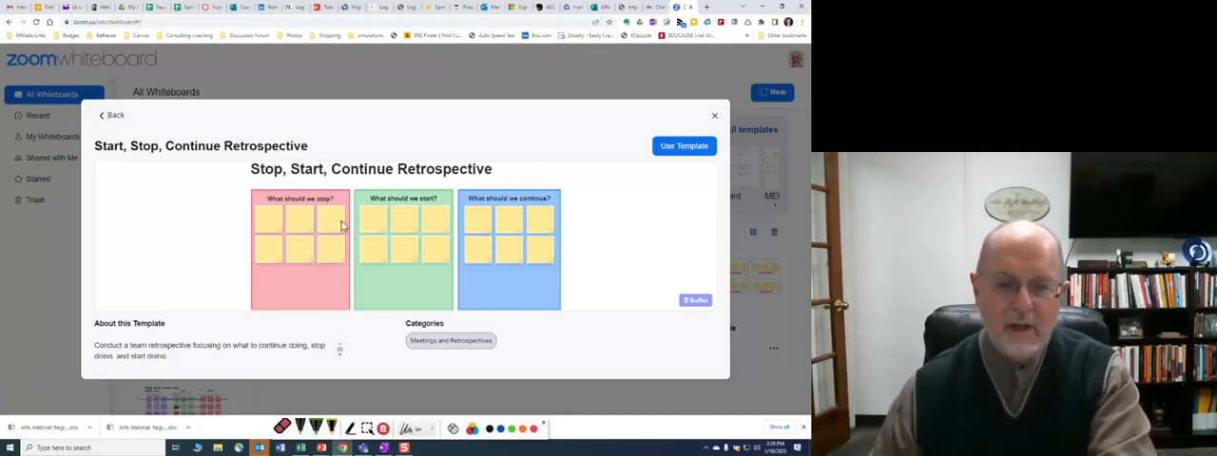
mouse_move(331, 226)
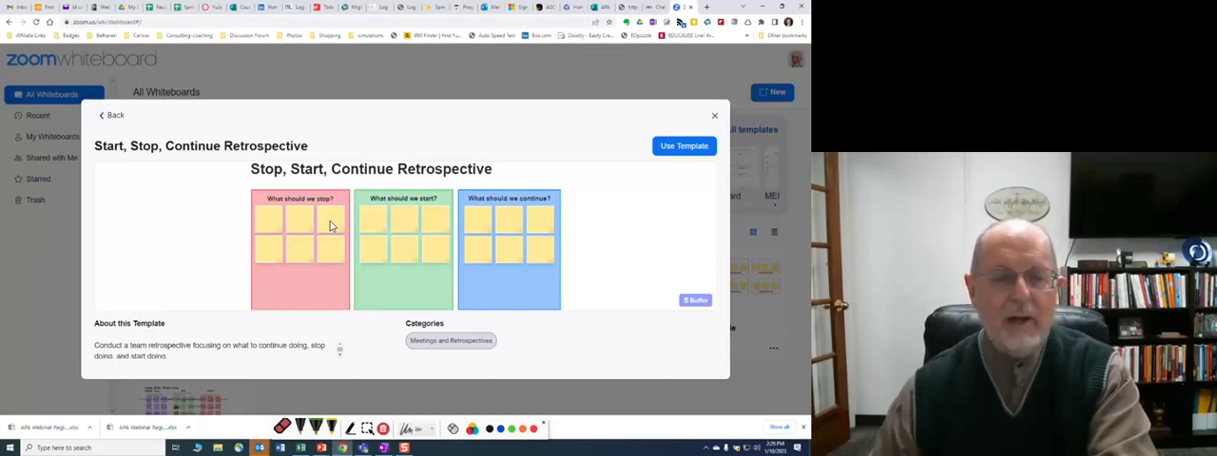
mouse_move(331, 201)
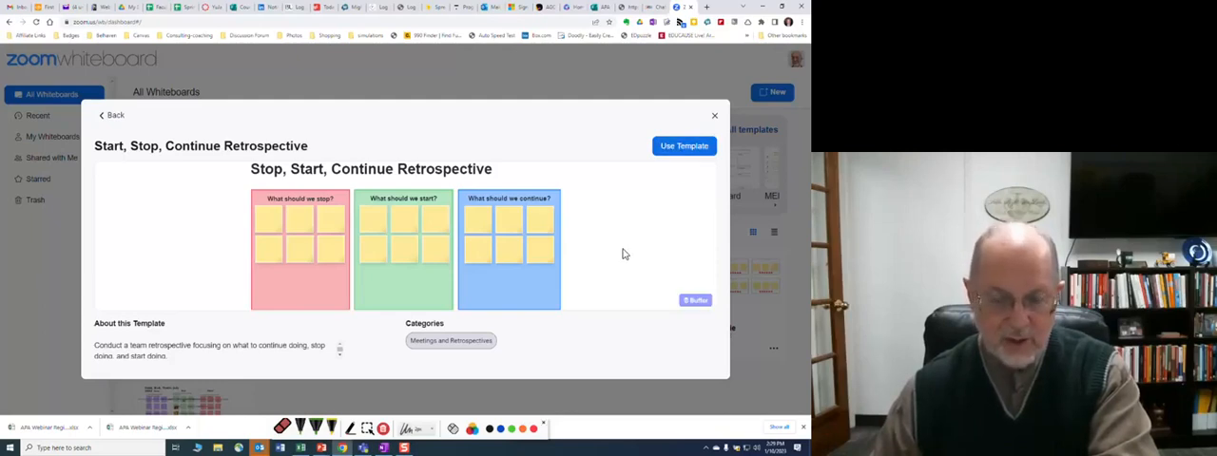
mouse_move(399, 263)
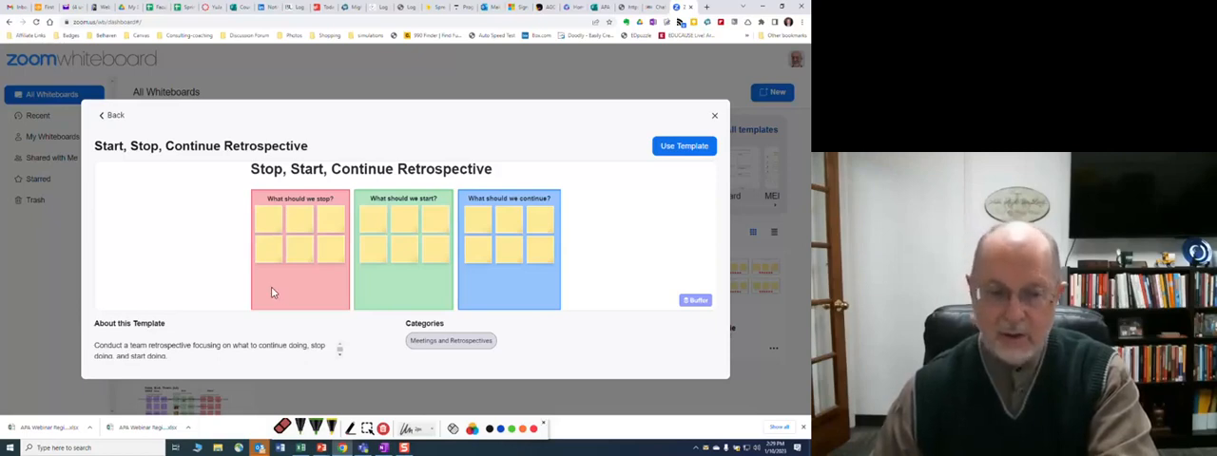
mouse_move(276, 226)
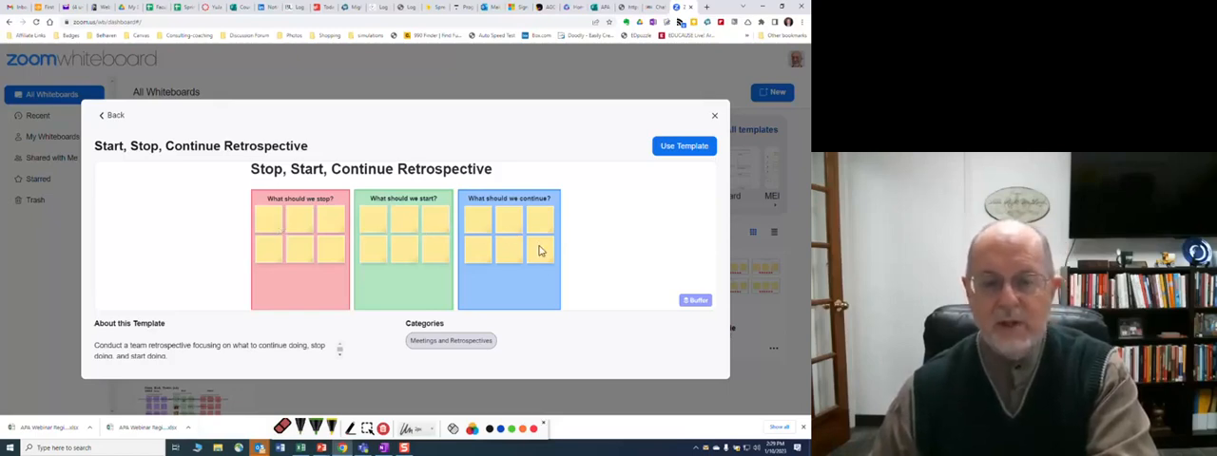
mouse_move(495, 257)
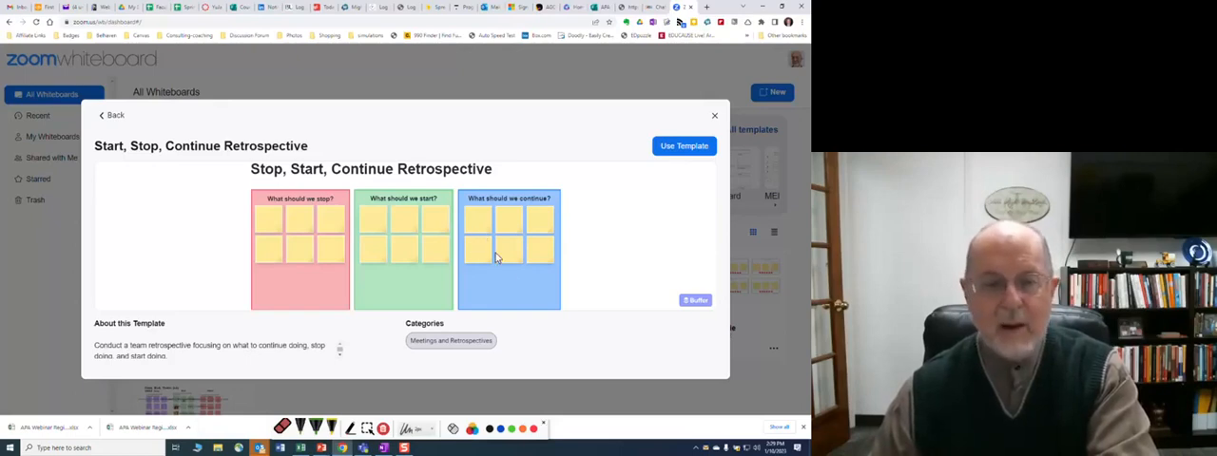
mouse_move(645, 224)
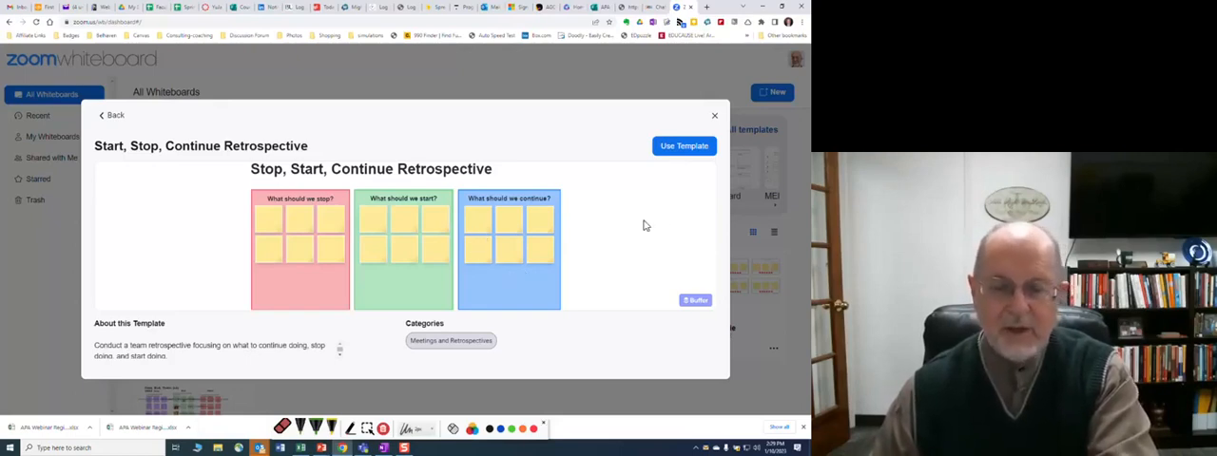
mouse_move(637, 232)
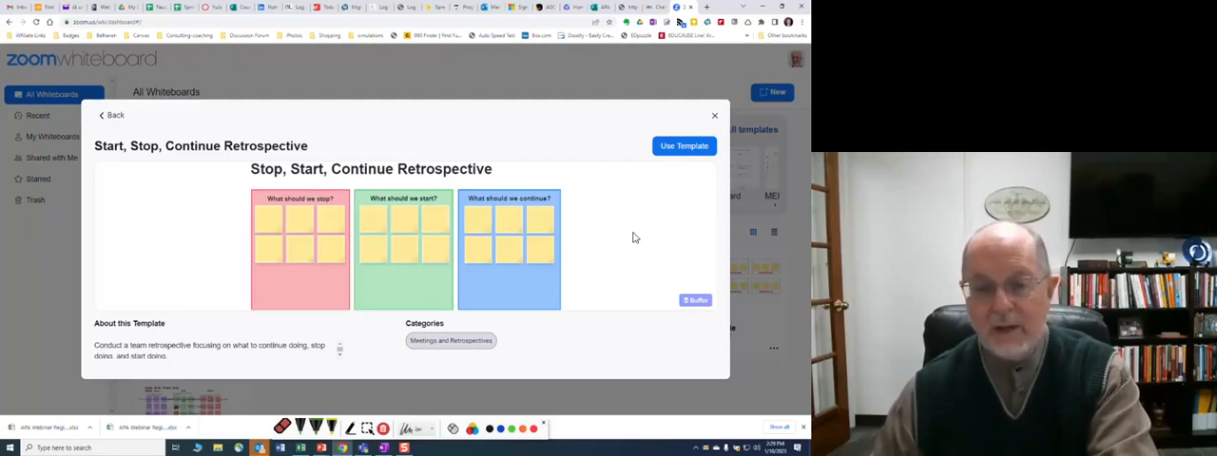
mouse_move(601, 183)
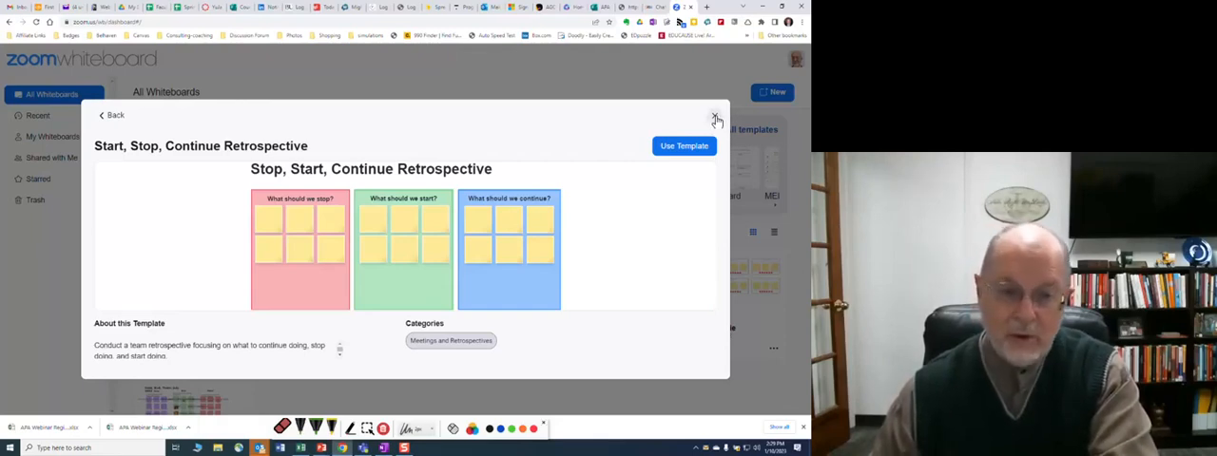
Step: Close the retrospective preview and preview the Meeting Notes template instead
click(715, 116)
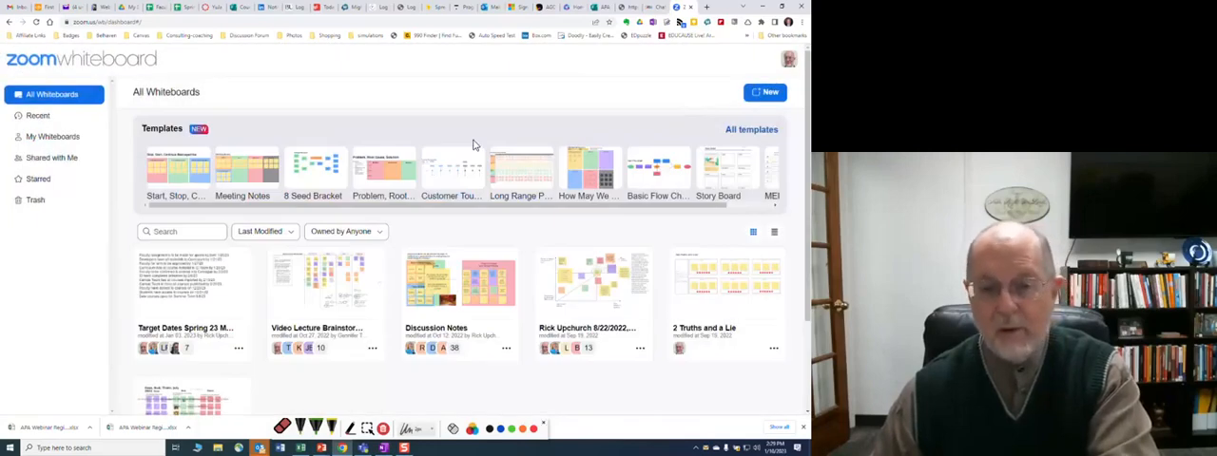
mouse_move(232, 175)
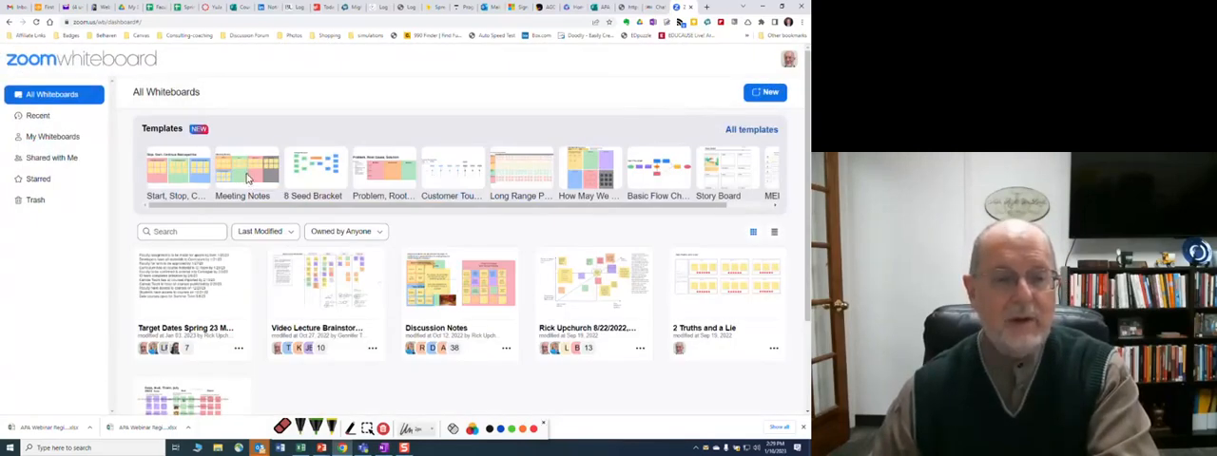
click(244, 169)
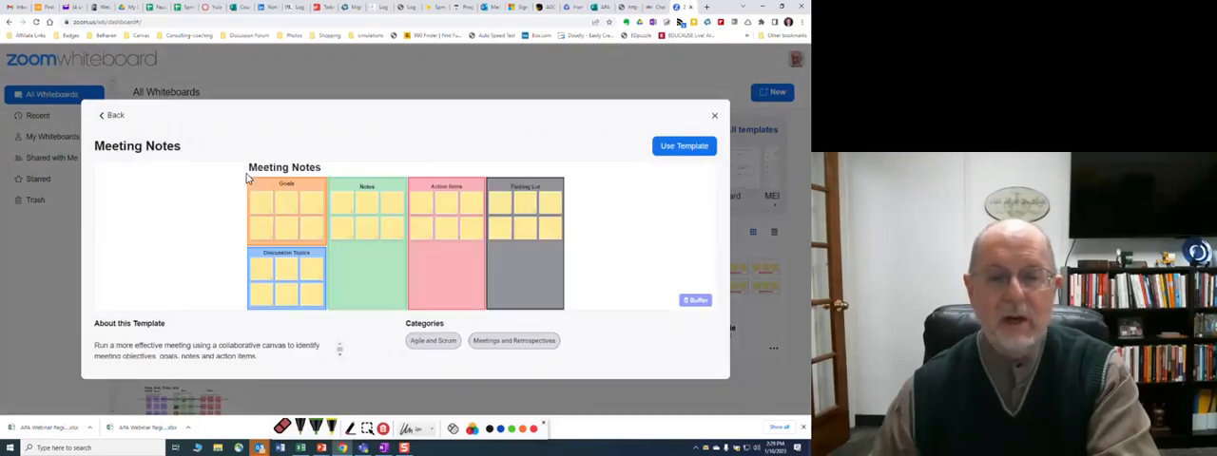
mouse_move(321, 226)
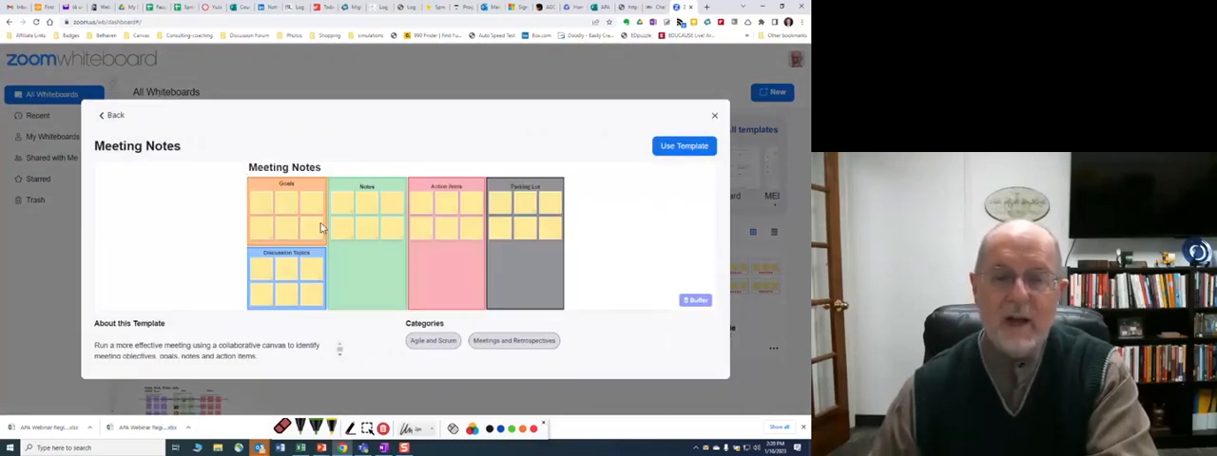
mouse_move(305, 225)
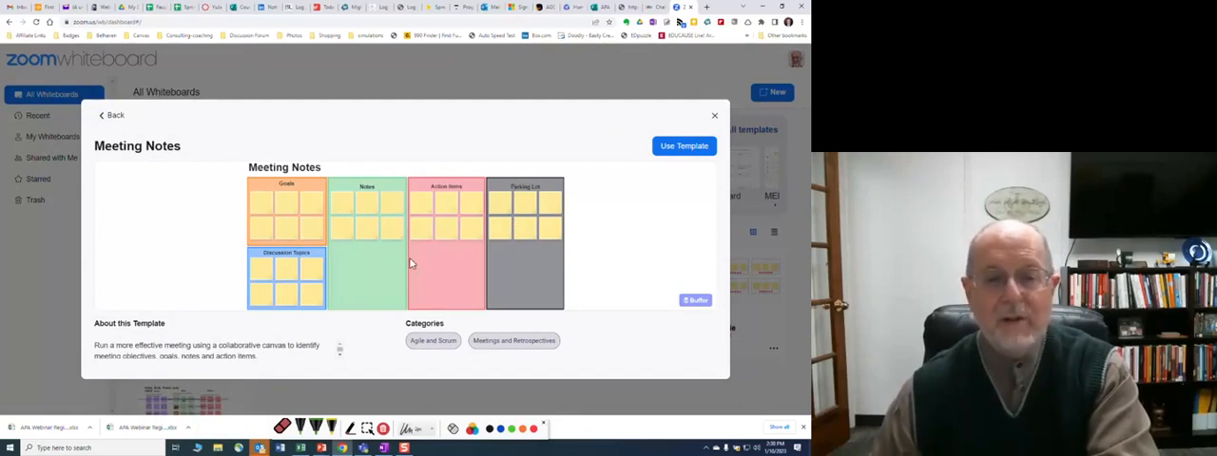
mouse_move(352, 225)
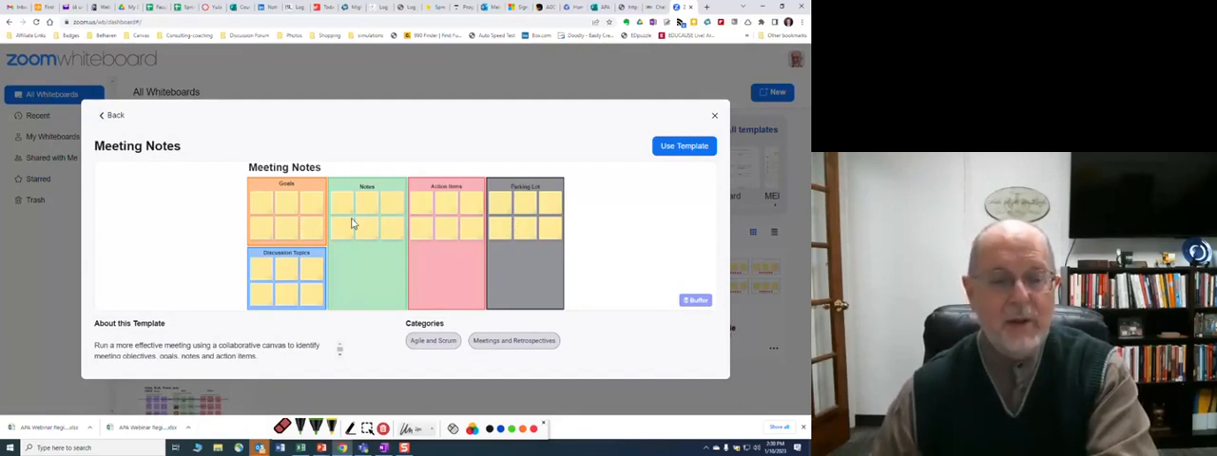
mouse_move(540, 213)
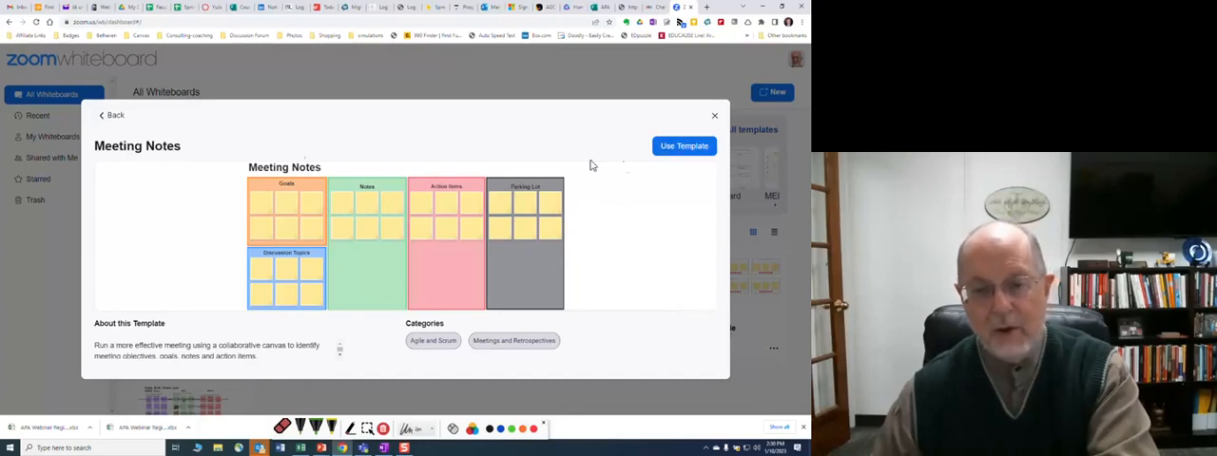
Step: Return to the gallery and preview the Problem, Root Cause, Solution template
click(111, 114)
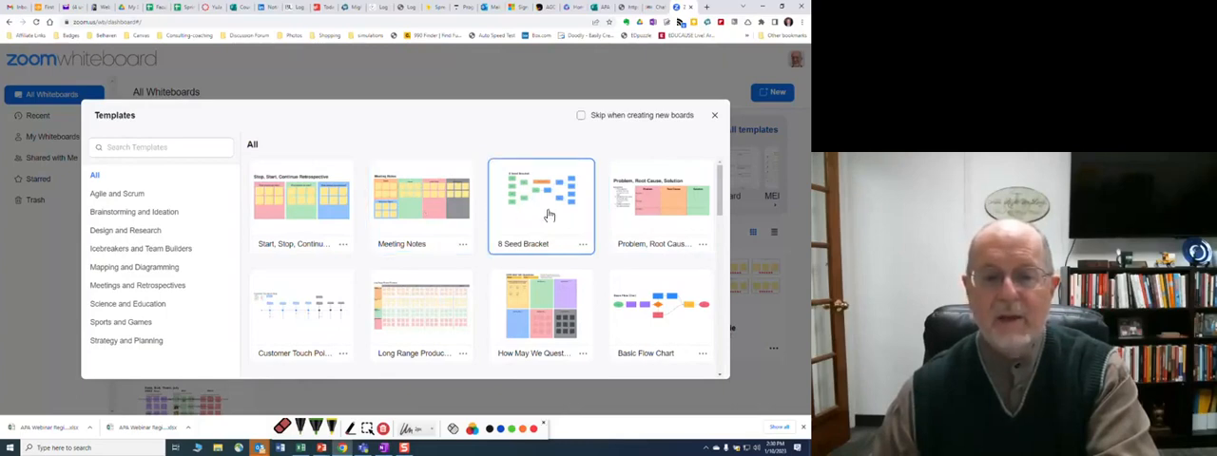
mouse_move(650, 224)
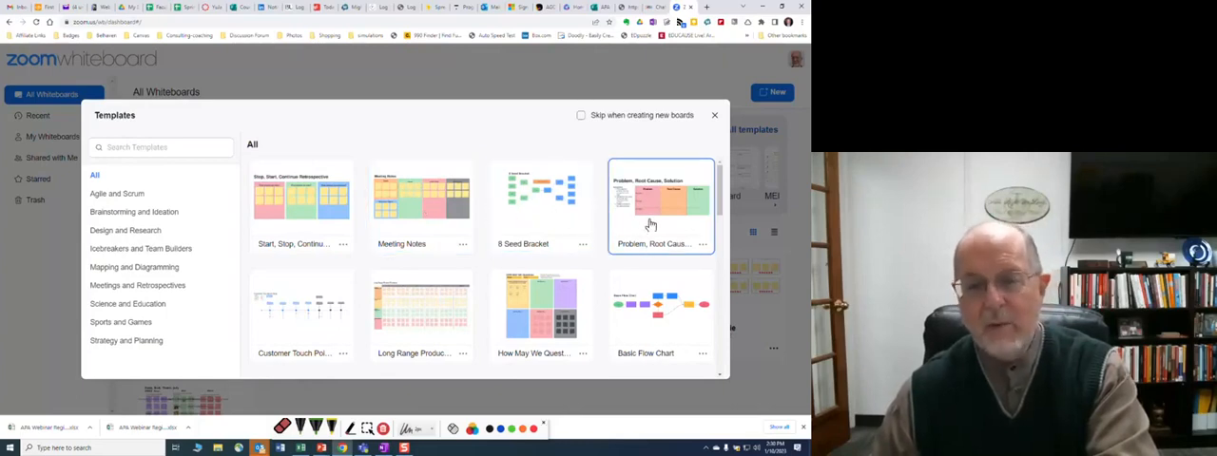
click(660, 205)
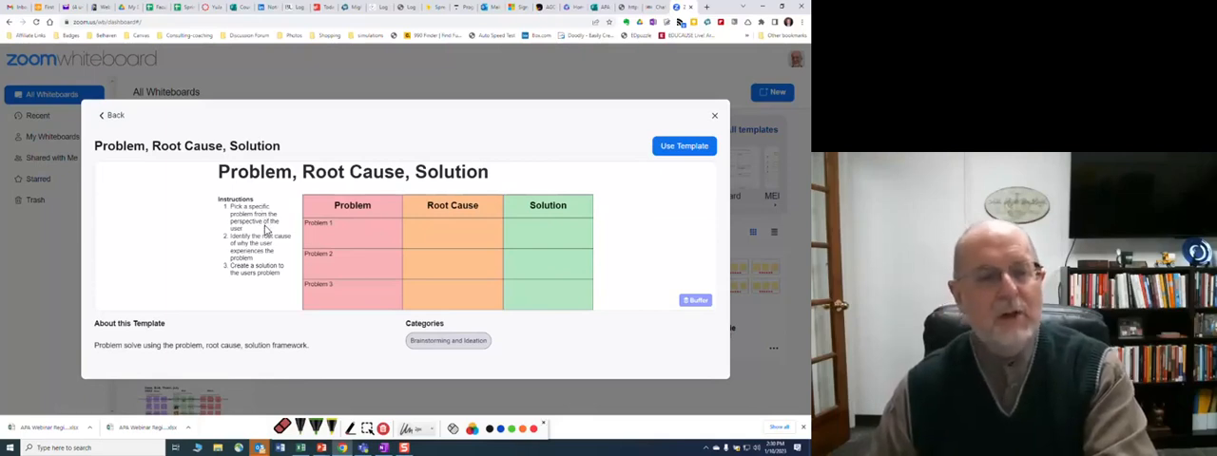
mouse_move(282, 253)
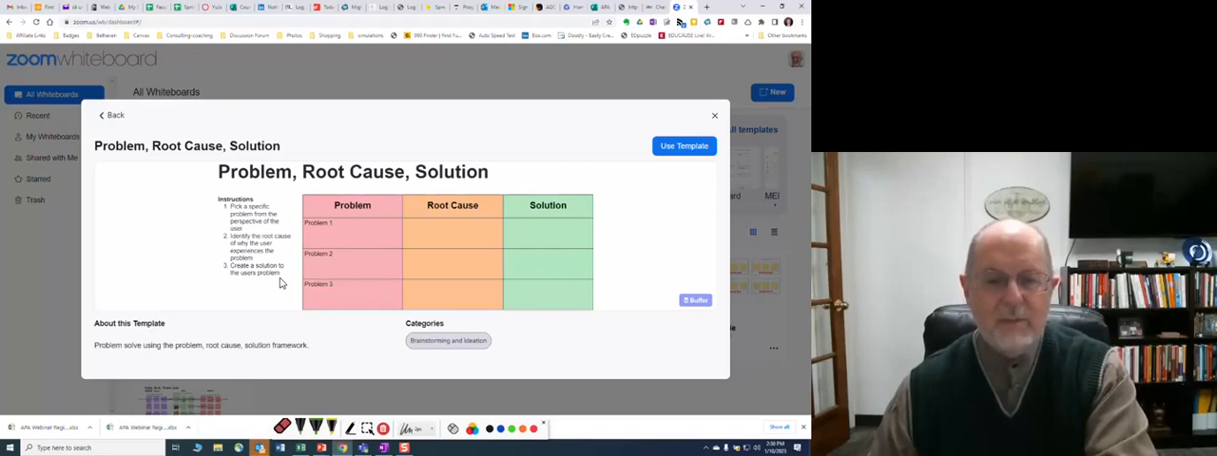
mouse_move(396, 264)
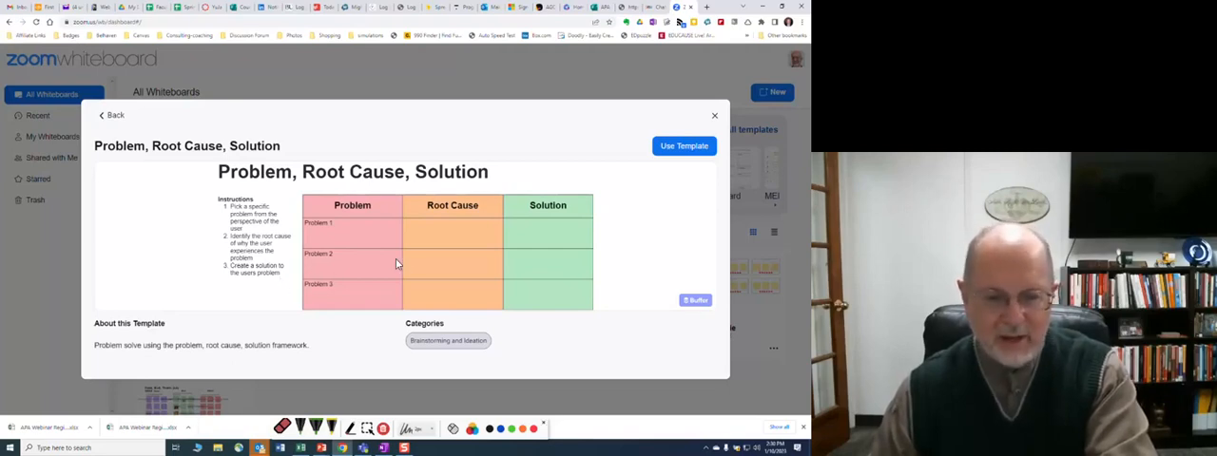
mouse_move(645, 217)
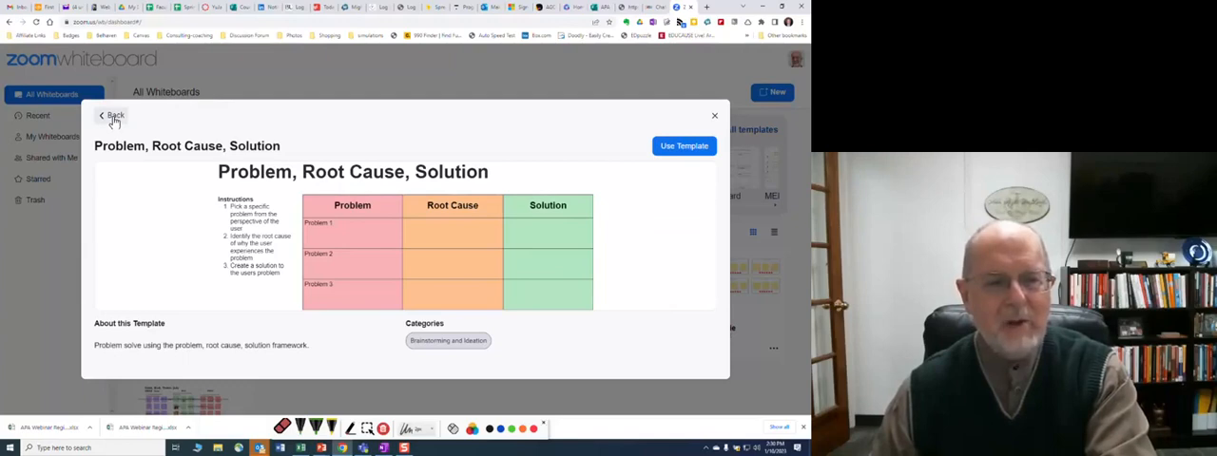
click(112, 114)
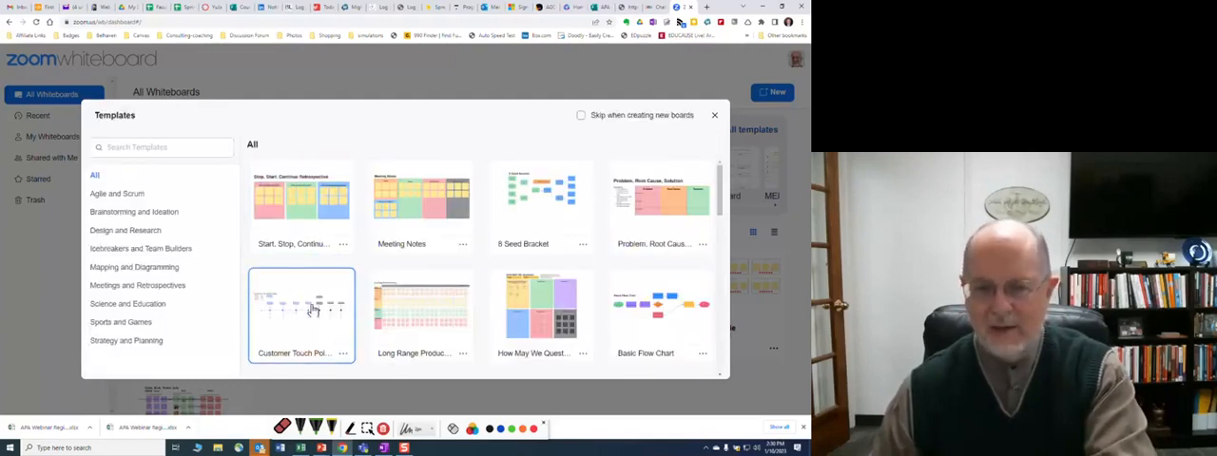
mouse_move(423, 315)
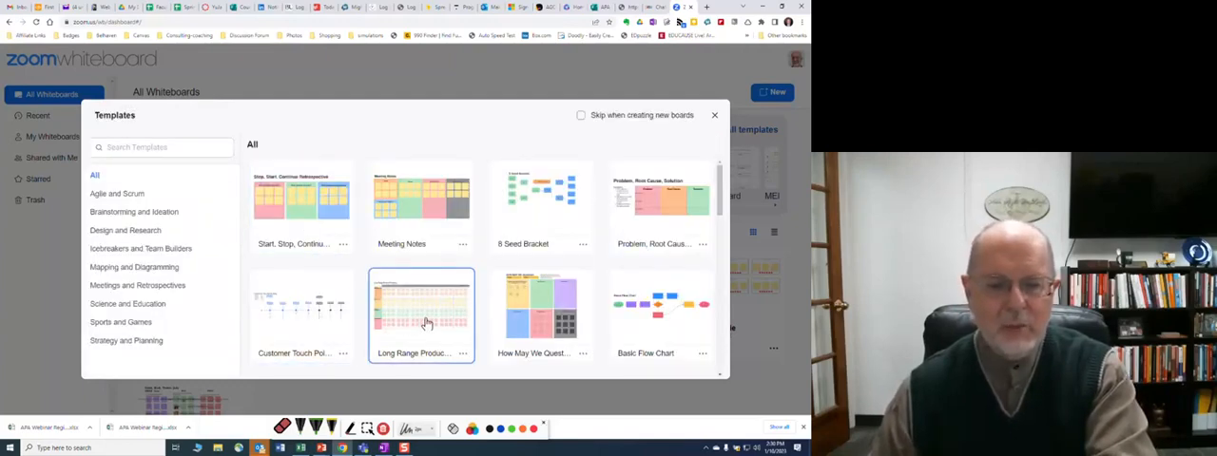
scroll(down, 3)
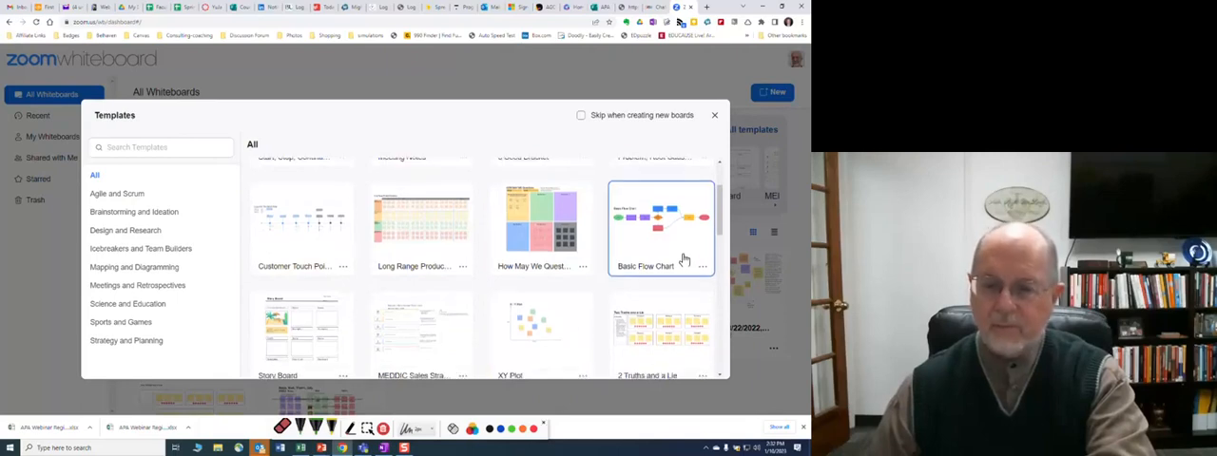
scroll(down, 3)
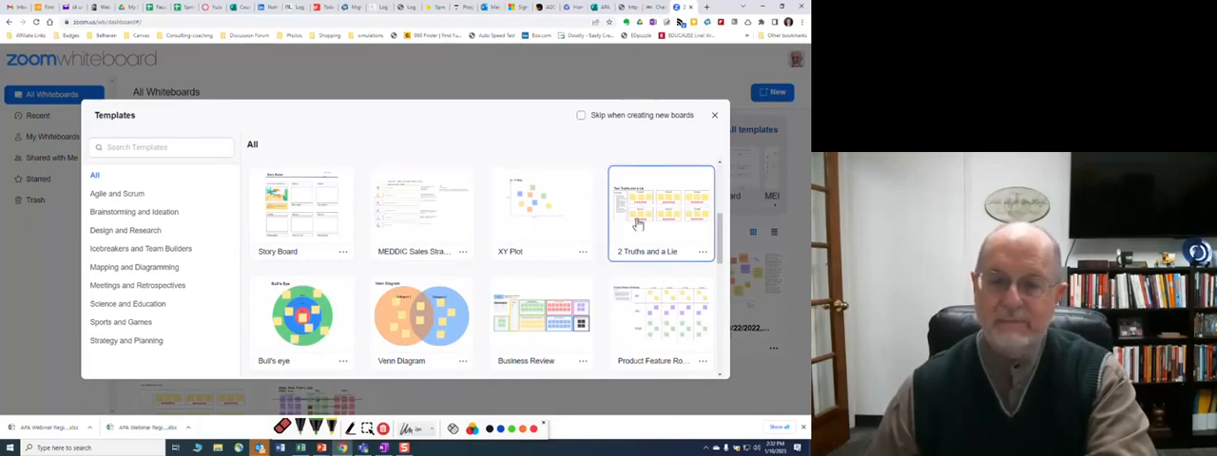
scroll(down, 3)
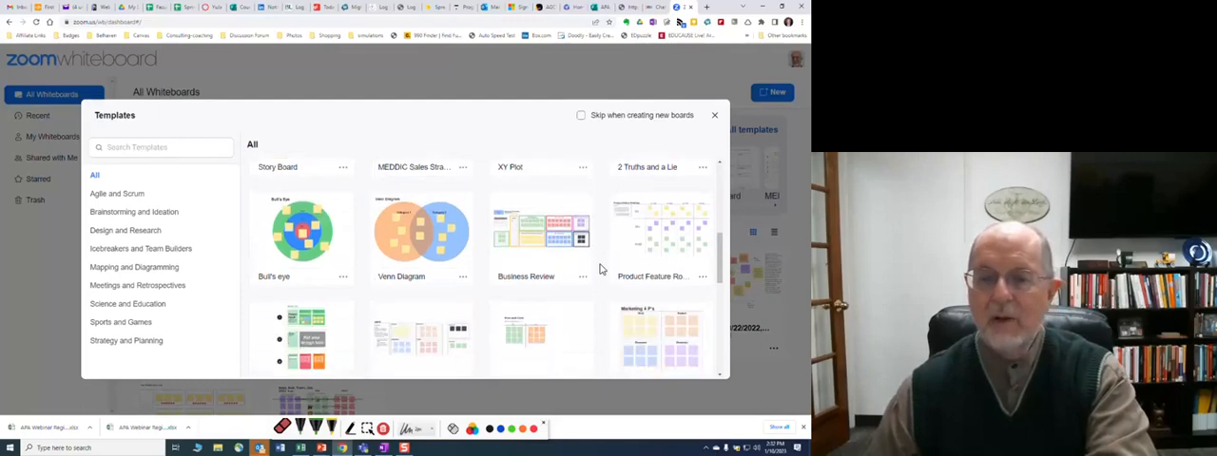
scroll(down, 3)
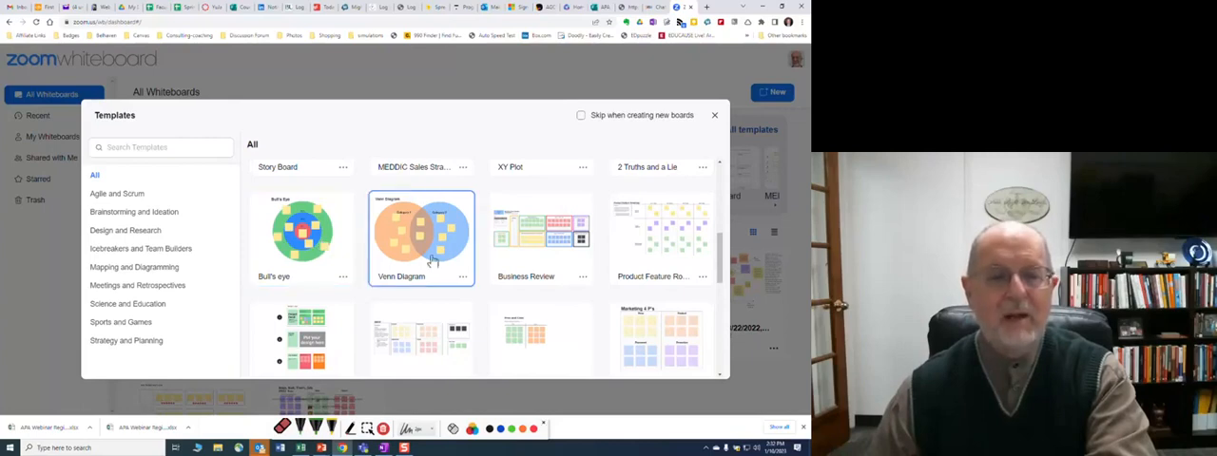
mouse_move(552, 266)
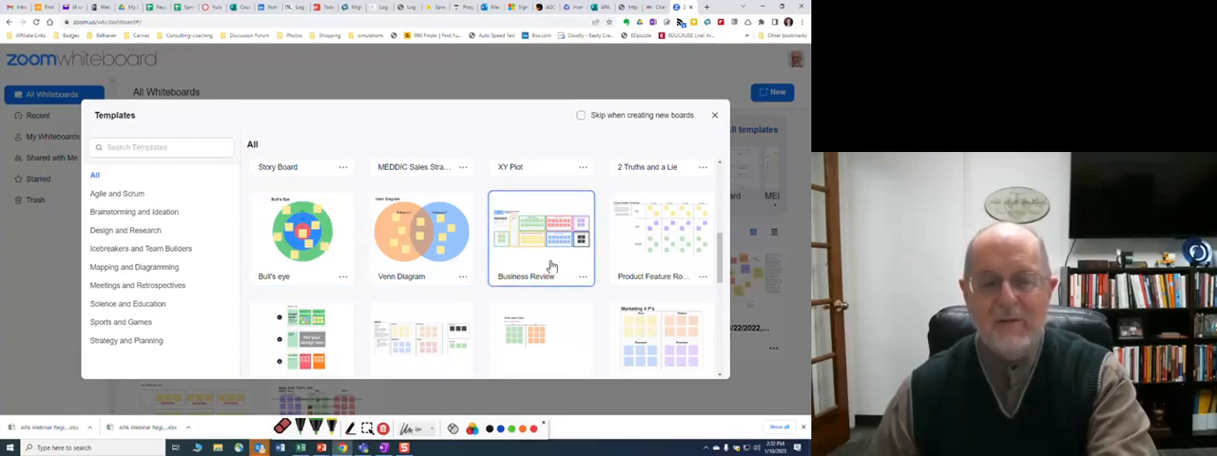
mouse_move(599, 307)
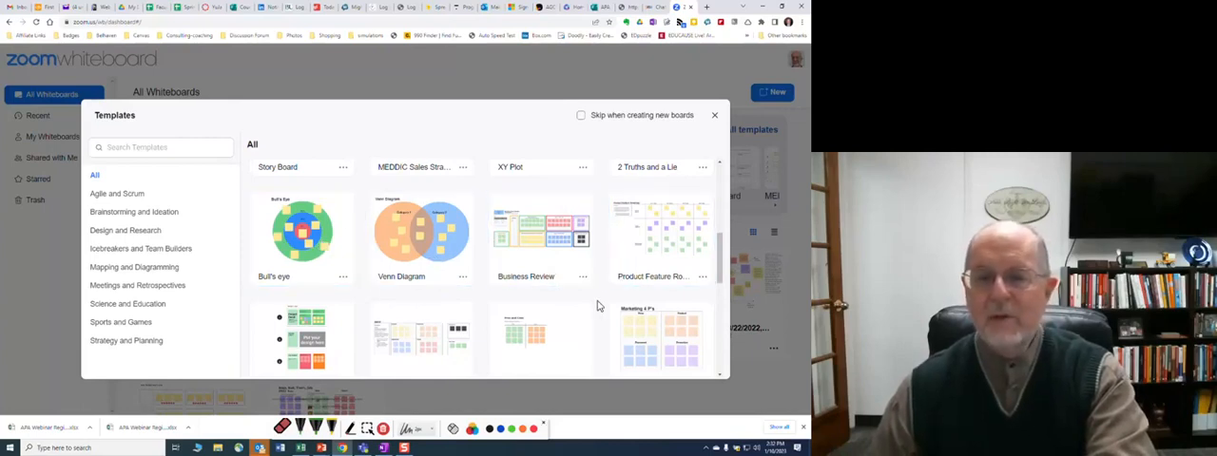
scroll(down, 3)
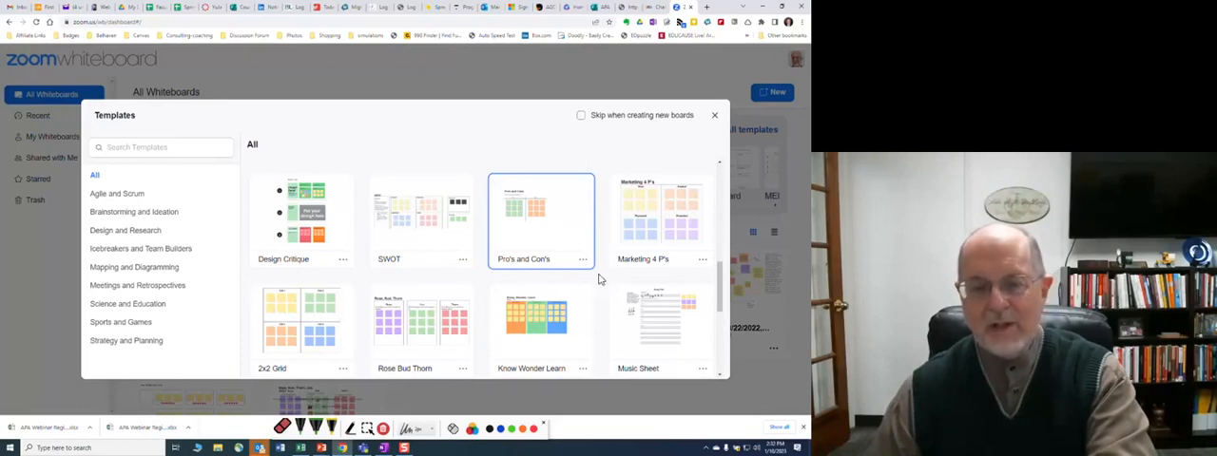
scroll(down, 3)
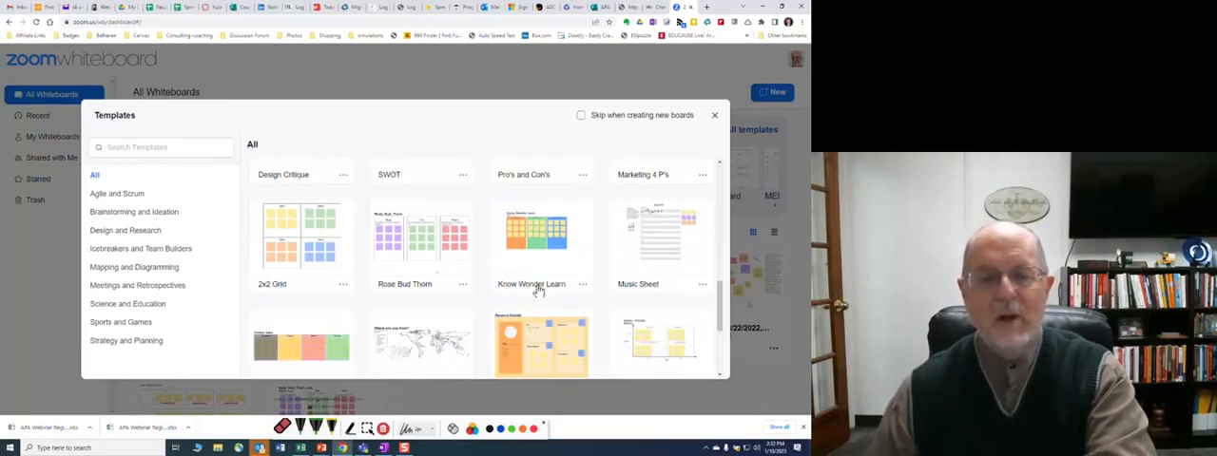
click(422, 238)
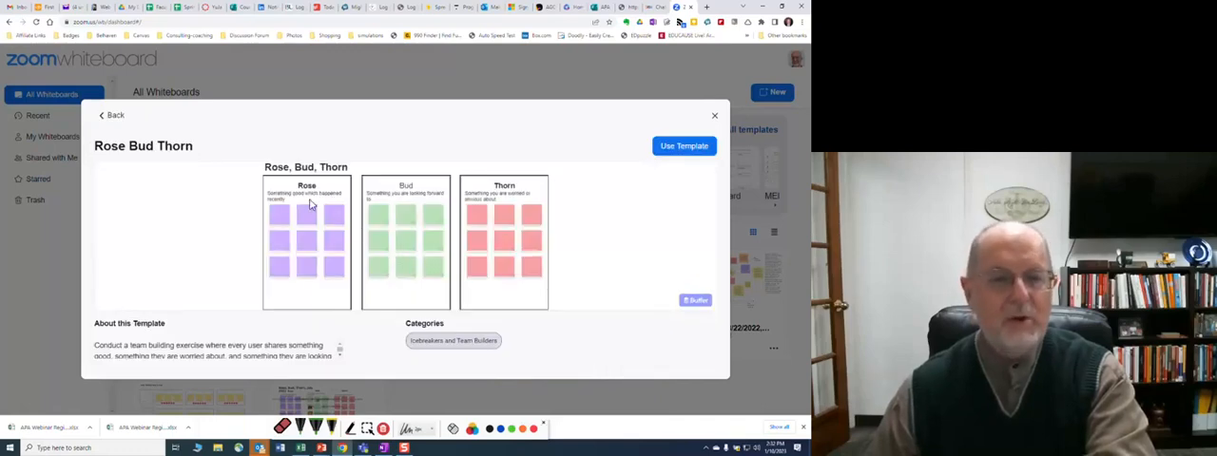
mouse_move(423, 207)
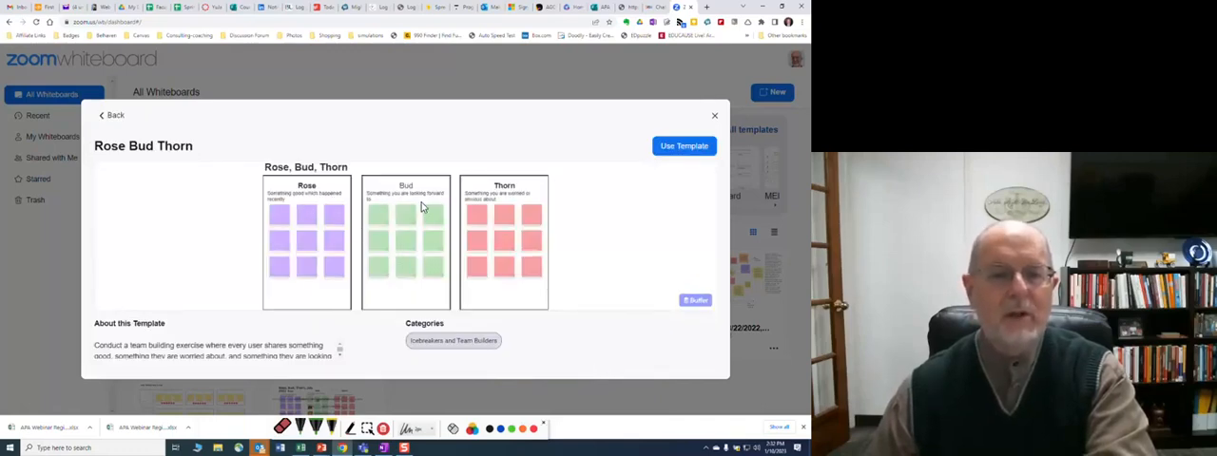
mouse_move(517, 221)
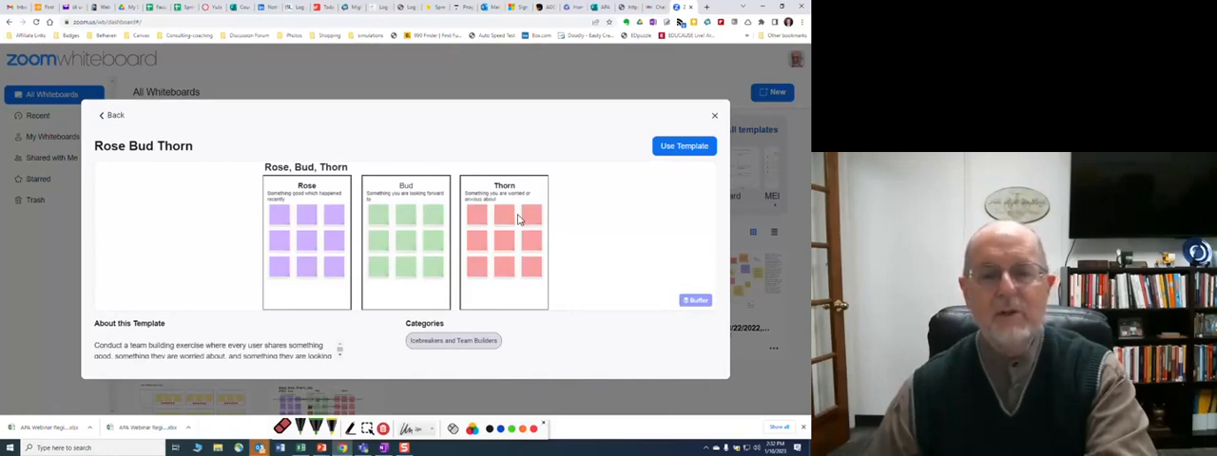
mouse_move(308, 129)
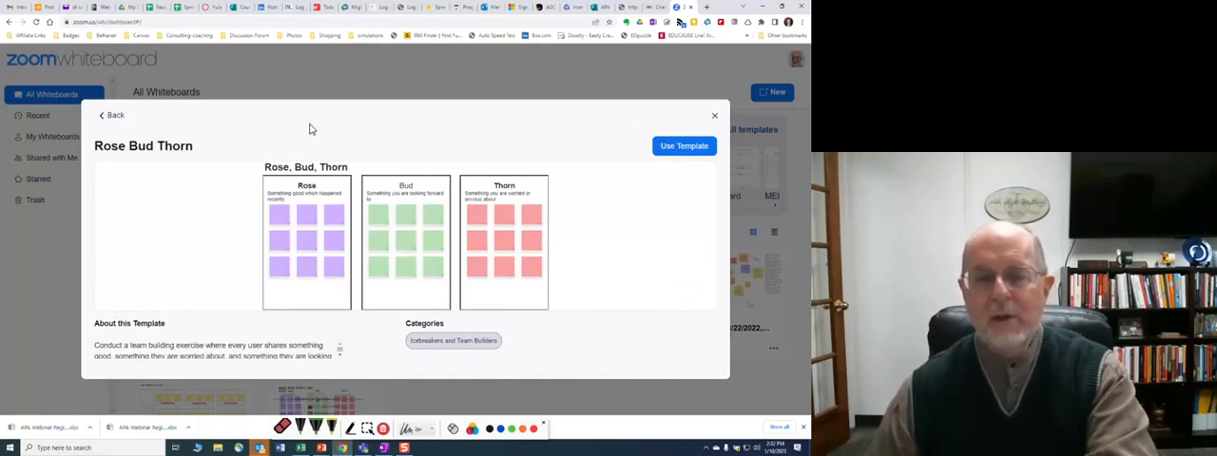
click(112, 115)
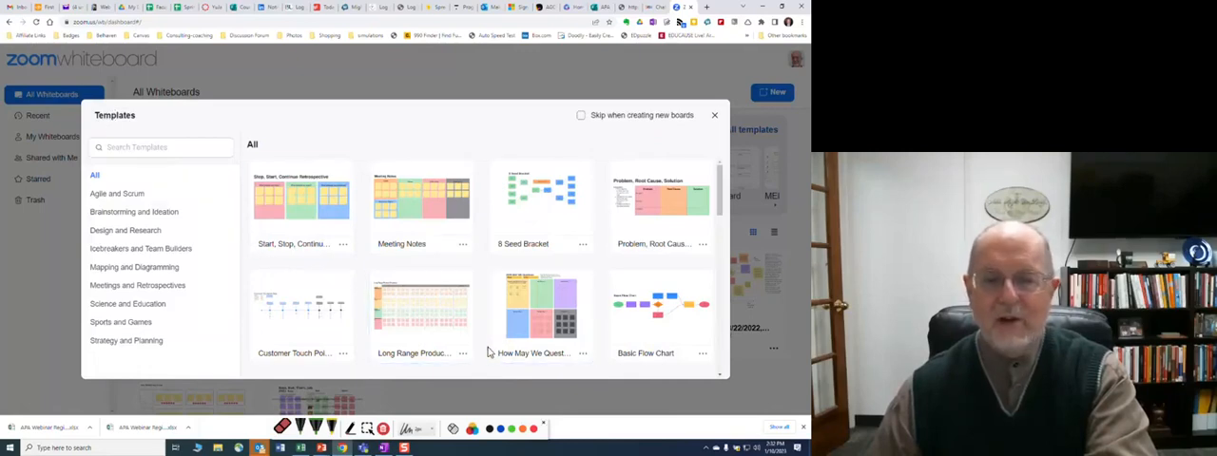
scroll(down, 3)
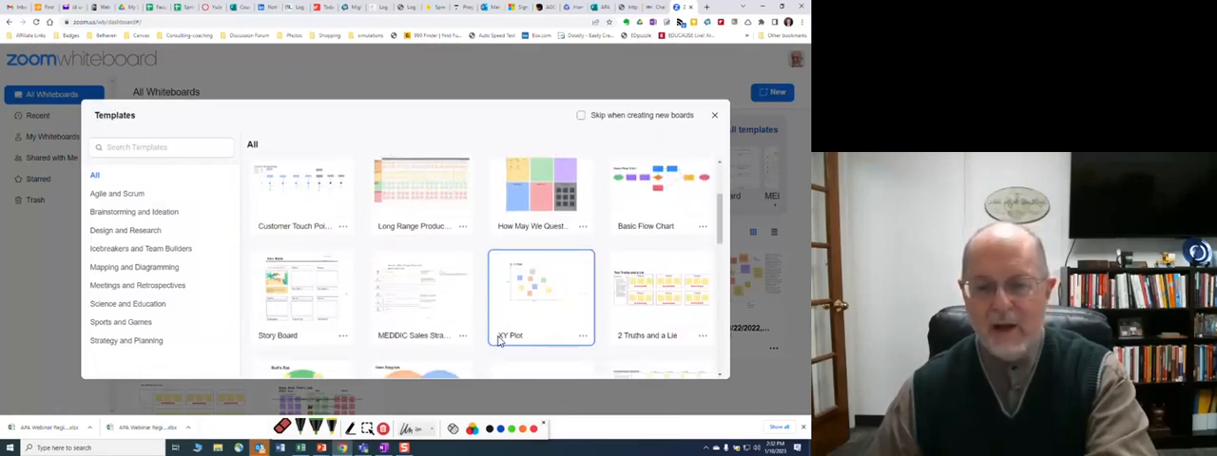
scroll(down, 3)
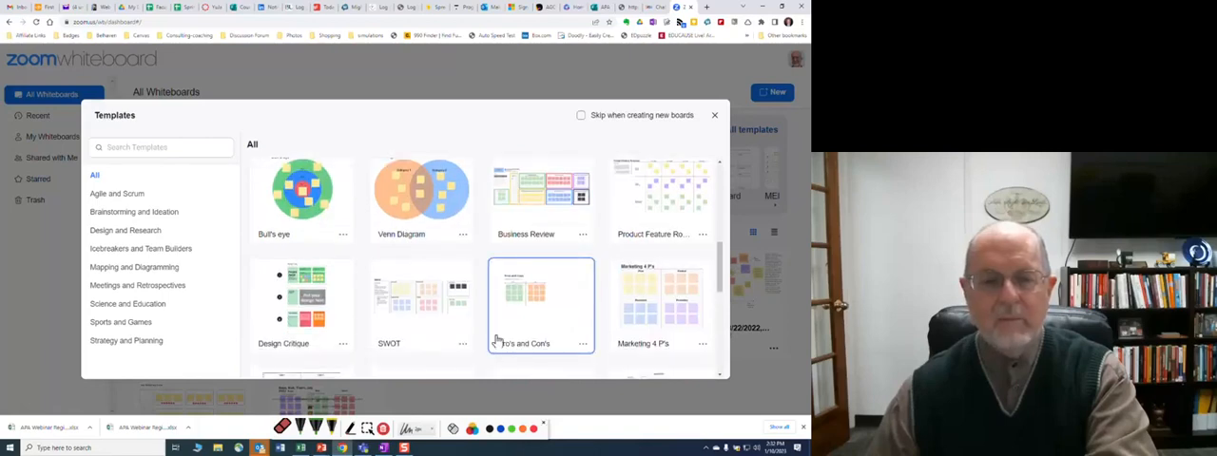
scroll(down, 3)
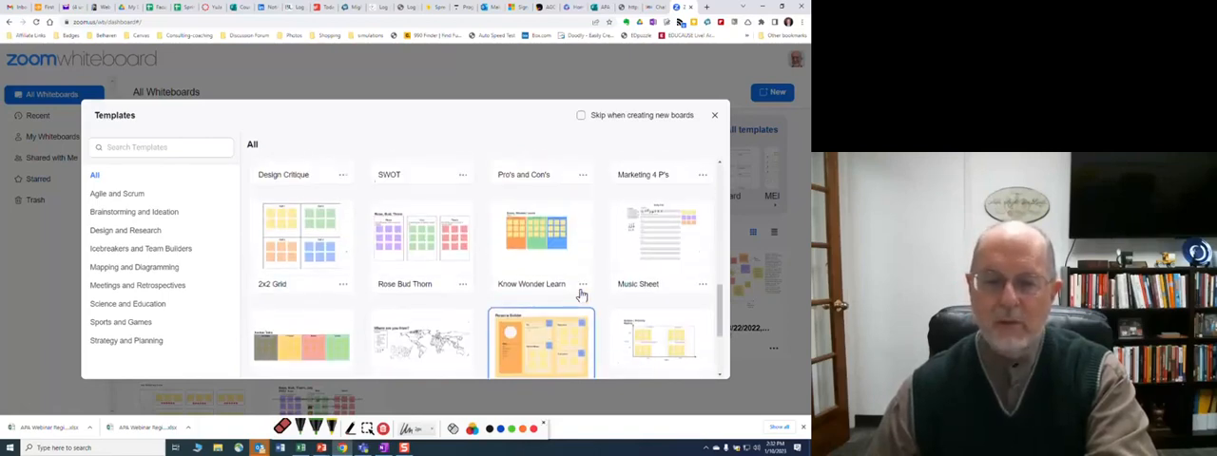
mouse_move(415, 249)
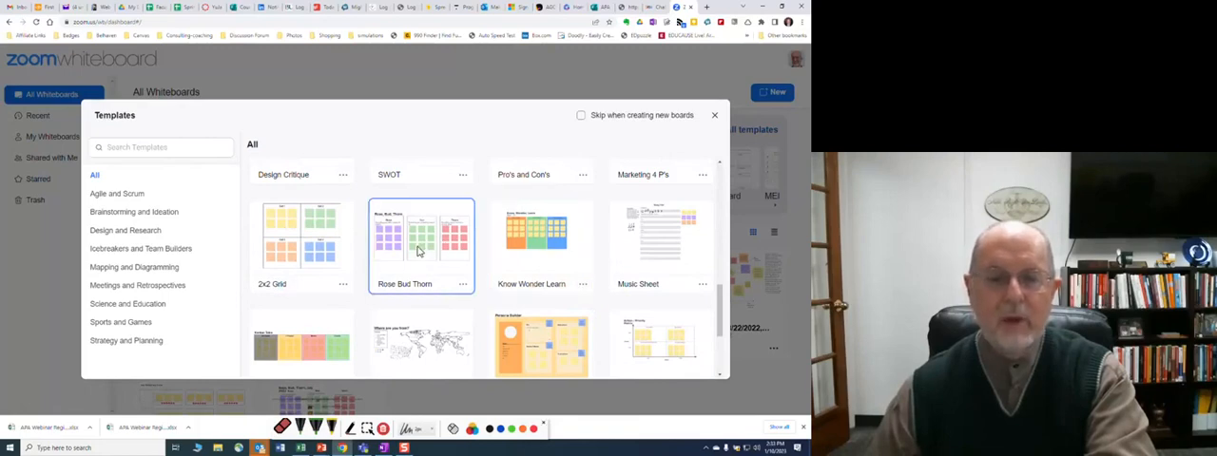
Step: Create a new whiteboard from the Rose Bud Thorn template via Use Template
click(422, 243)
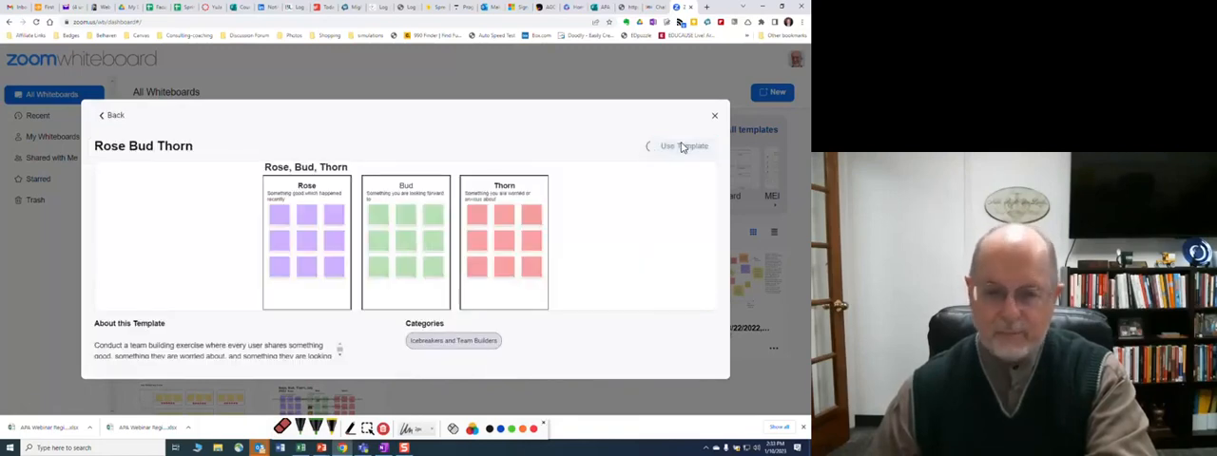
click(685, 145)
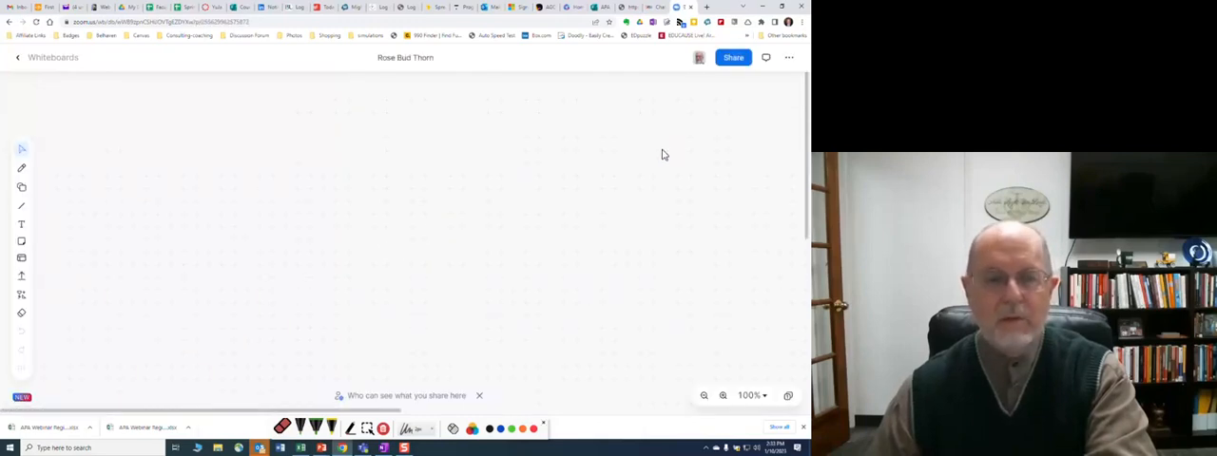
mouse_move(466, 187)
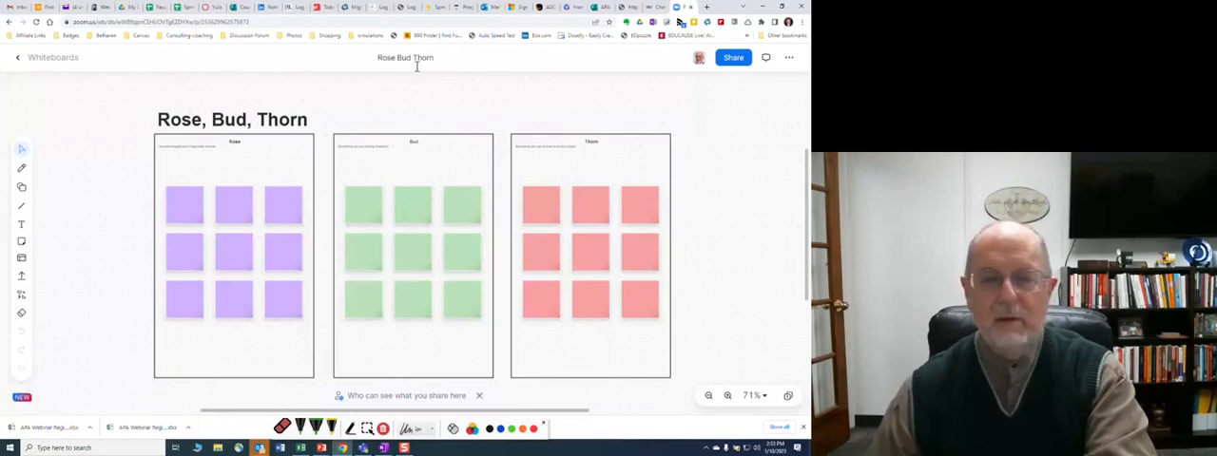
Step: Rename the Rose Bud Thorn board title to PSY300
click(405, 57)
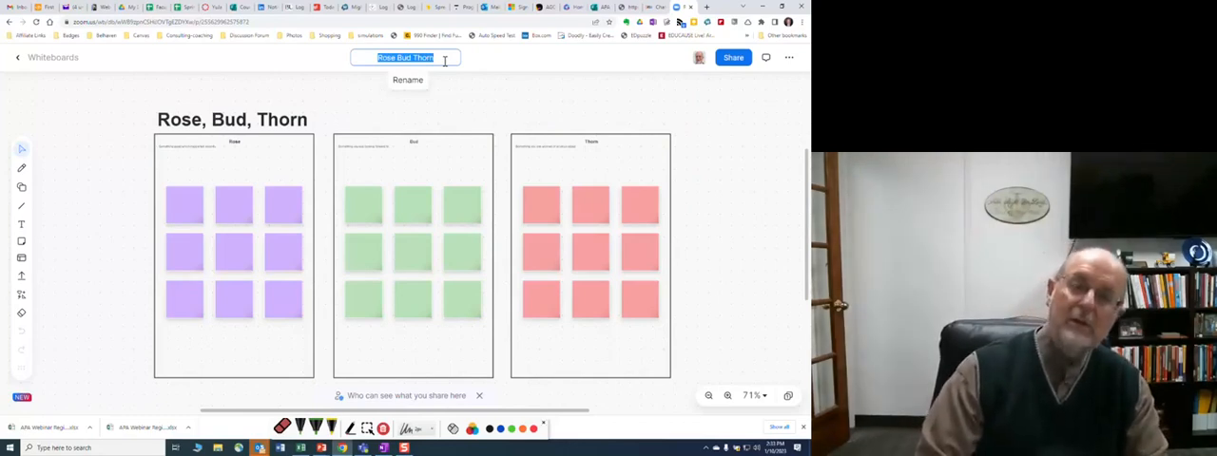
text(PSY300)
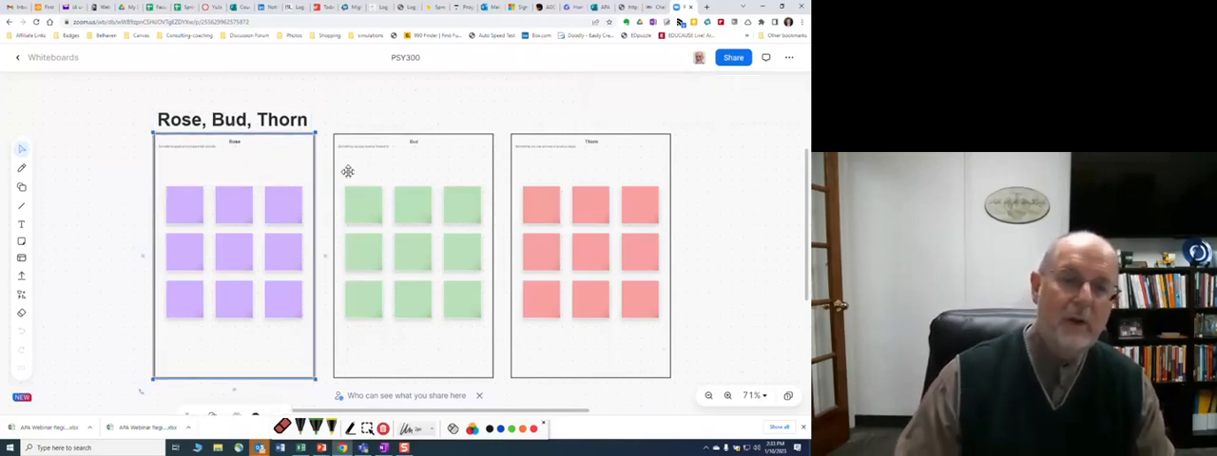
mouse_move(308, 156)
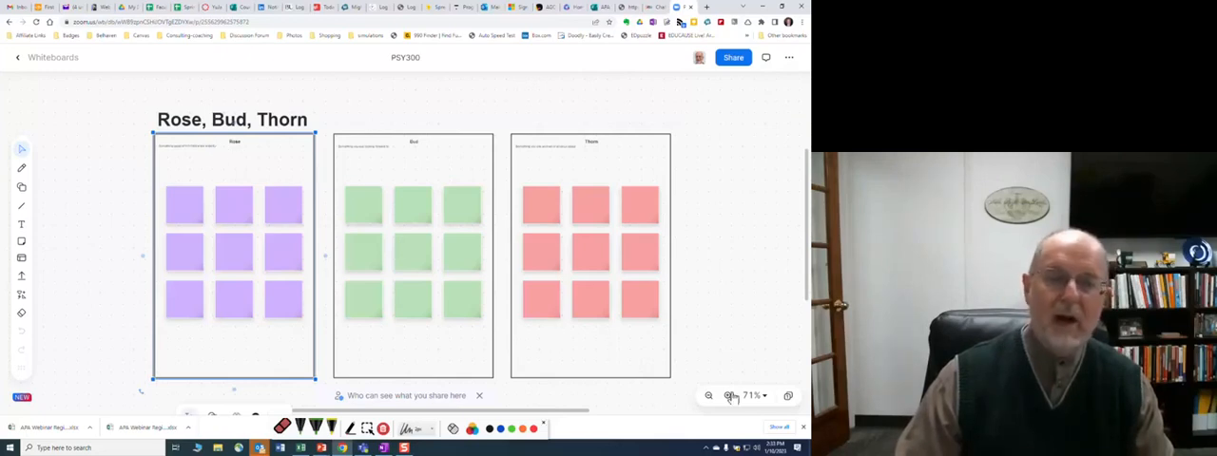
Step: Zoom in and place a yellow sticky note below the purple Rose frame
click(723, 396)
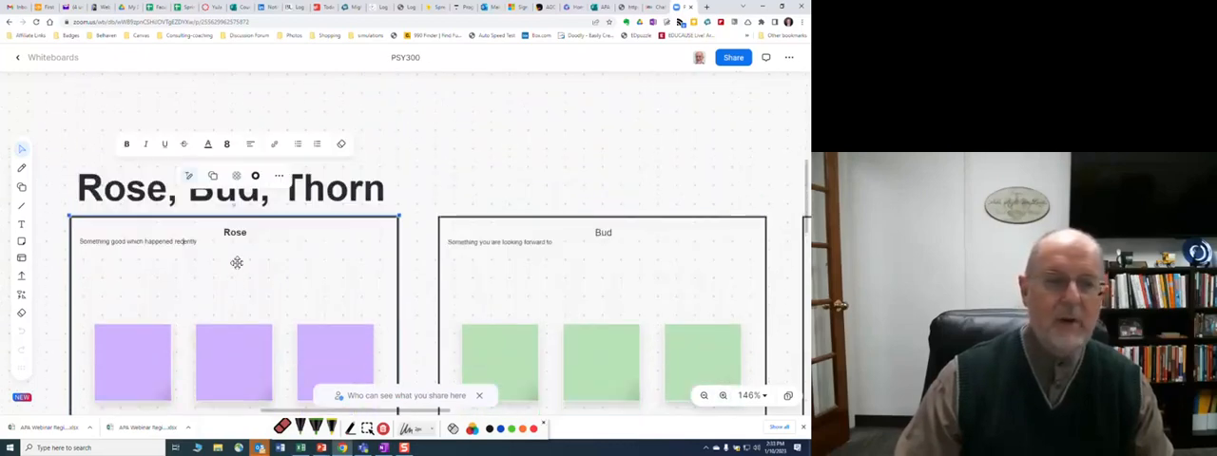
scroll(down, 3)
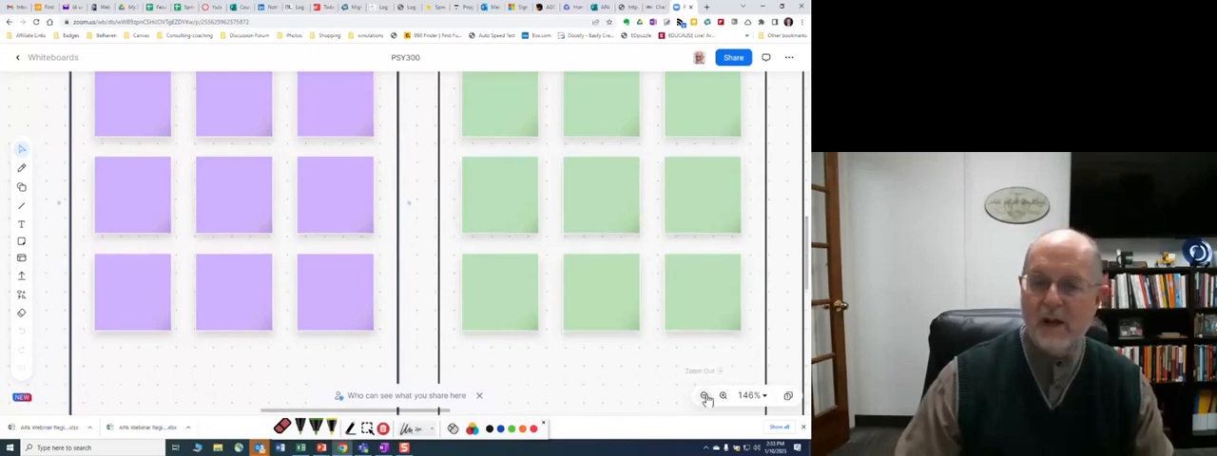
click(708, 395)
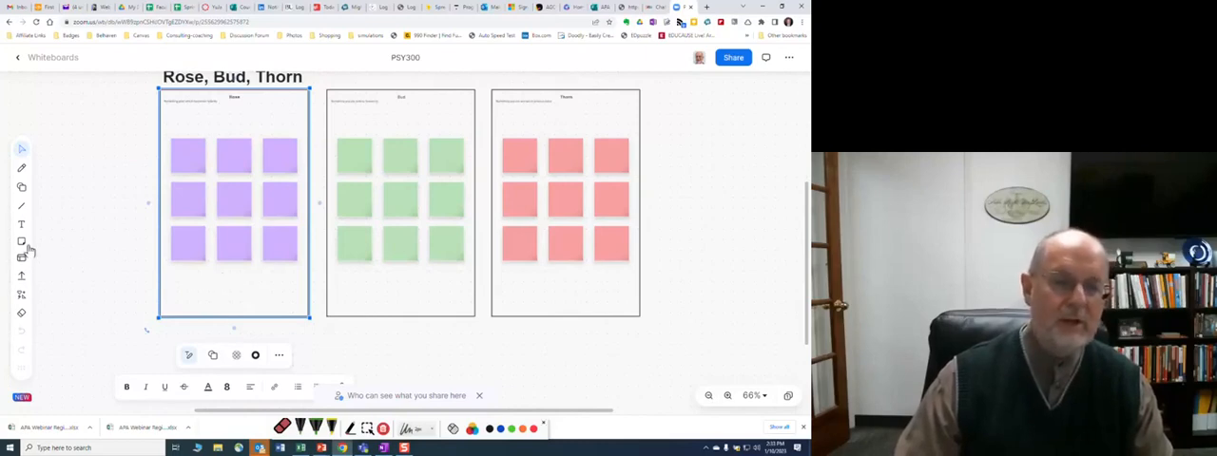
mouse_move(179, 283)
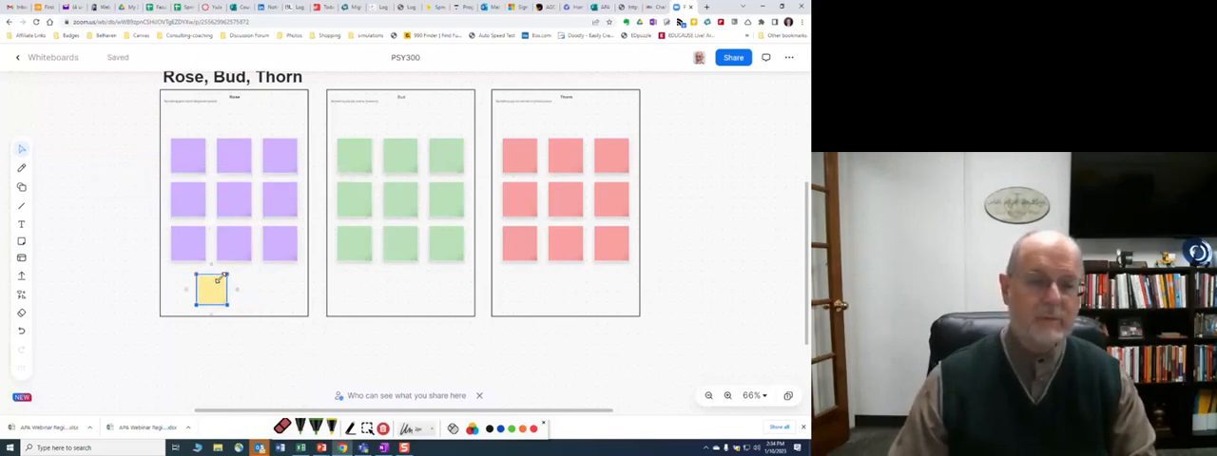
Step: Write 'typing' on the yellow sticky note under the Rose column
double_click(211, 289)
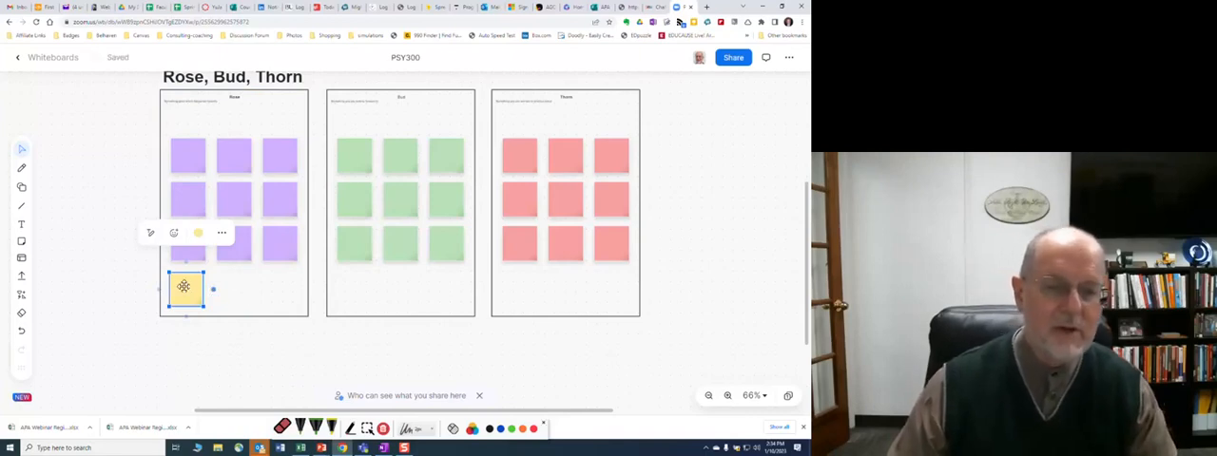
double_click(182, 286)
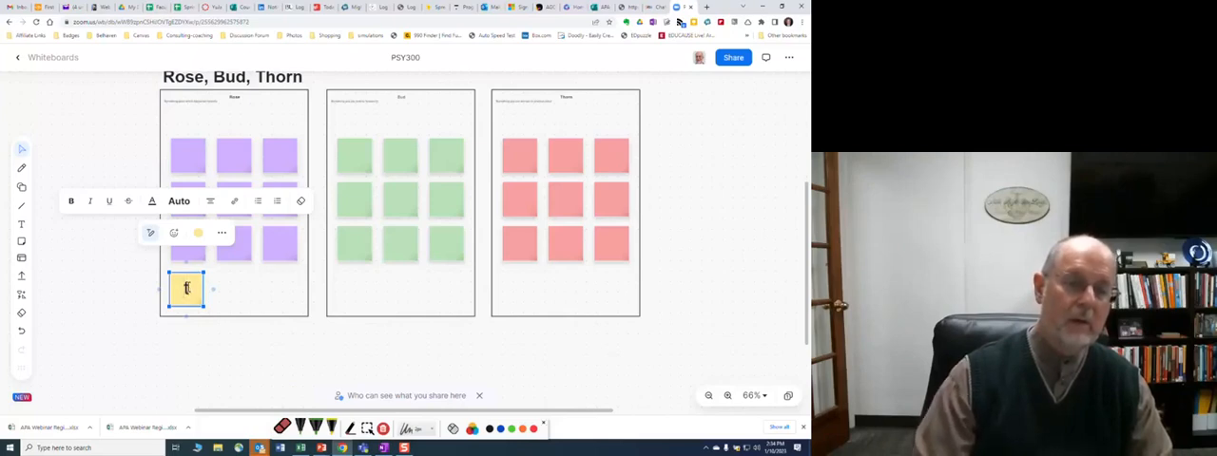
text(typing)
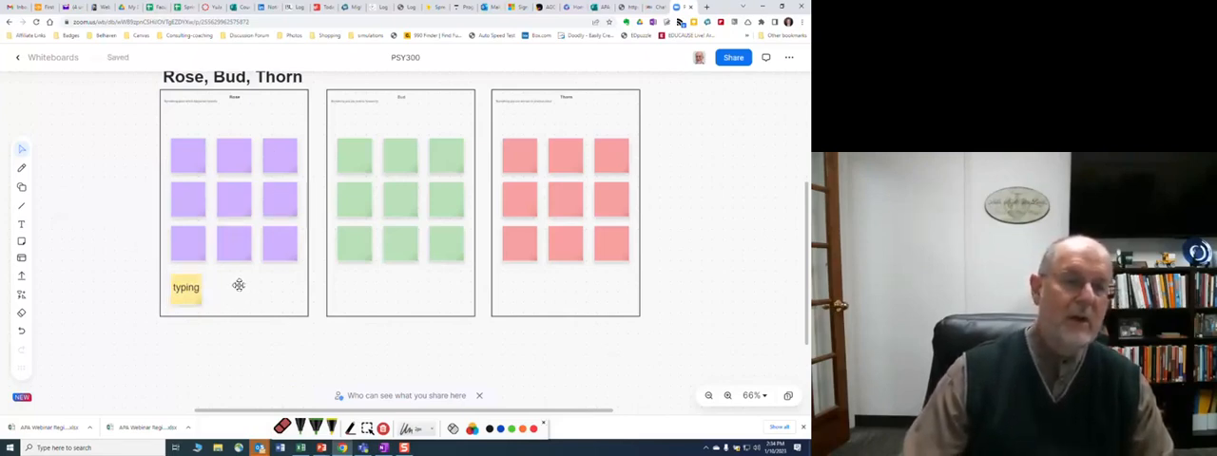
click(21, 297)
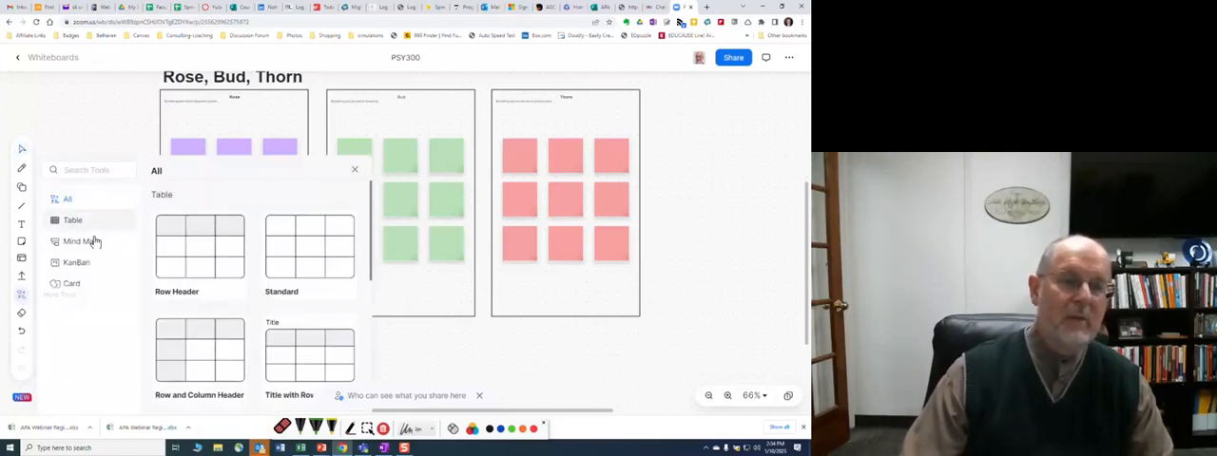
mouse_move(84, 301)
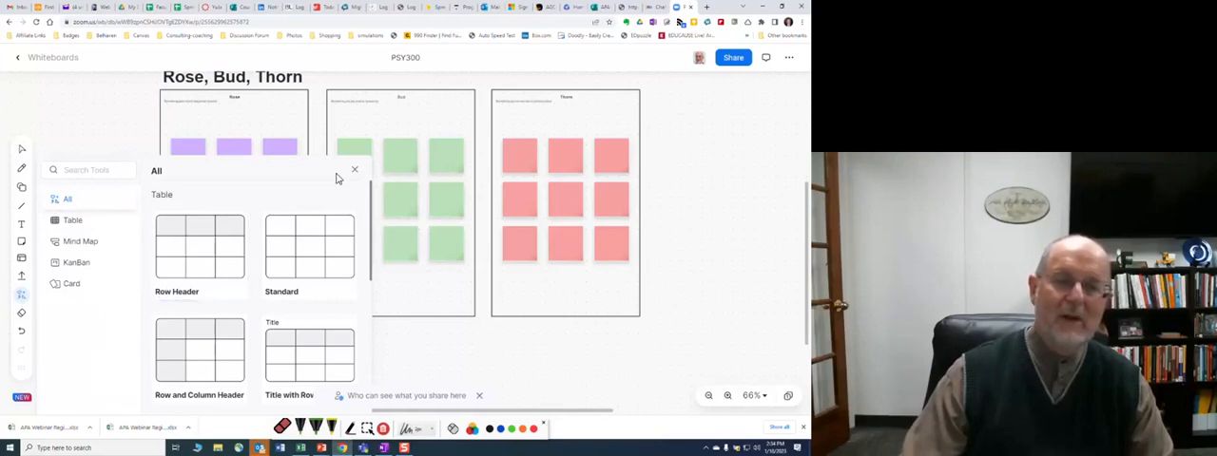
click(354, 169)
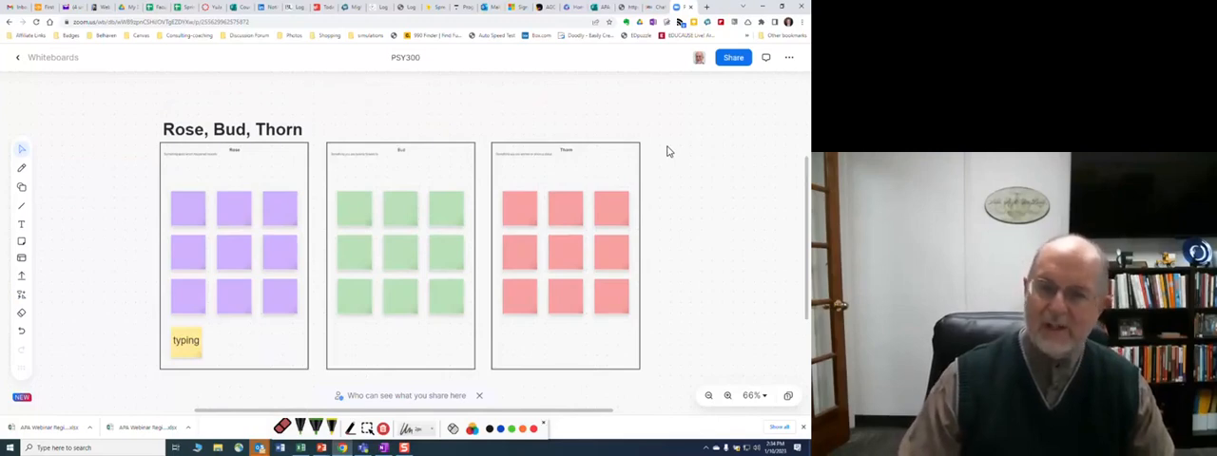
mouse_move(673, 144)
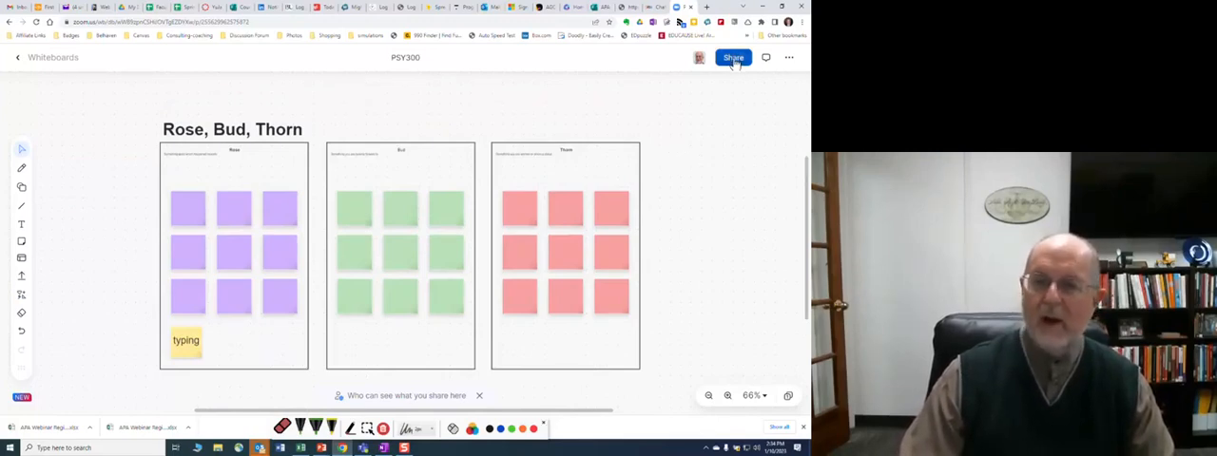
click(732, 57)
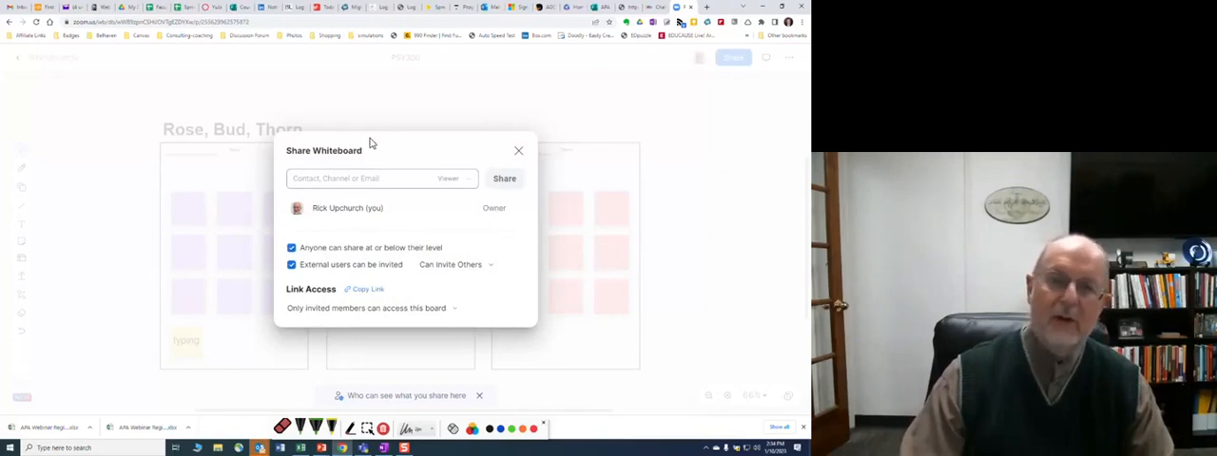
click(371, 179)
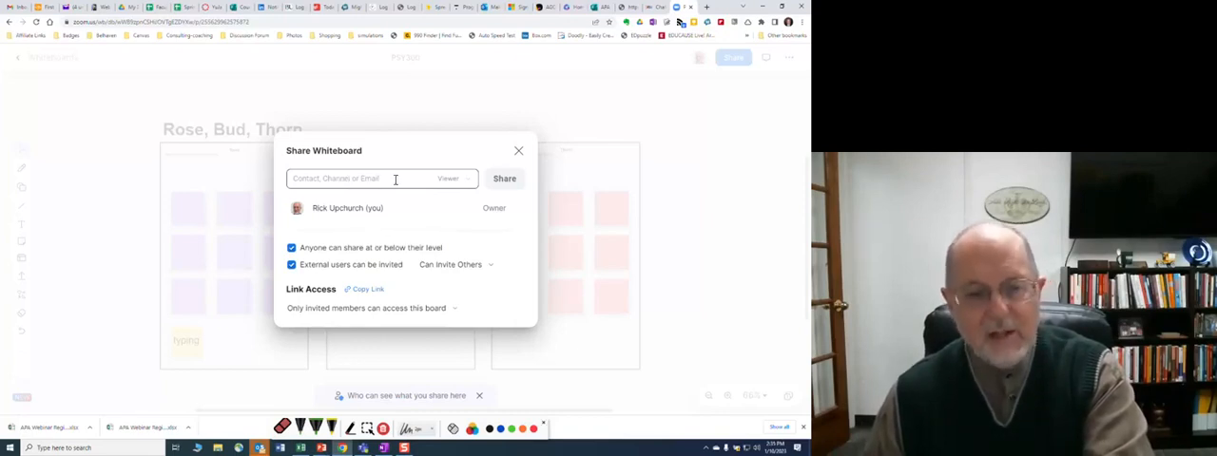
click(380, 179)
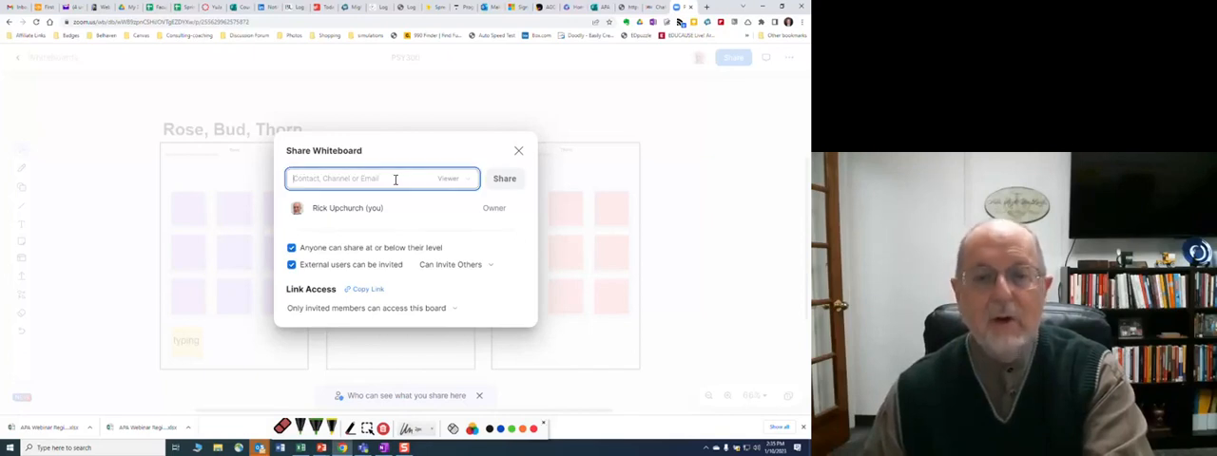
mouse_move(445, 247)
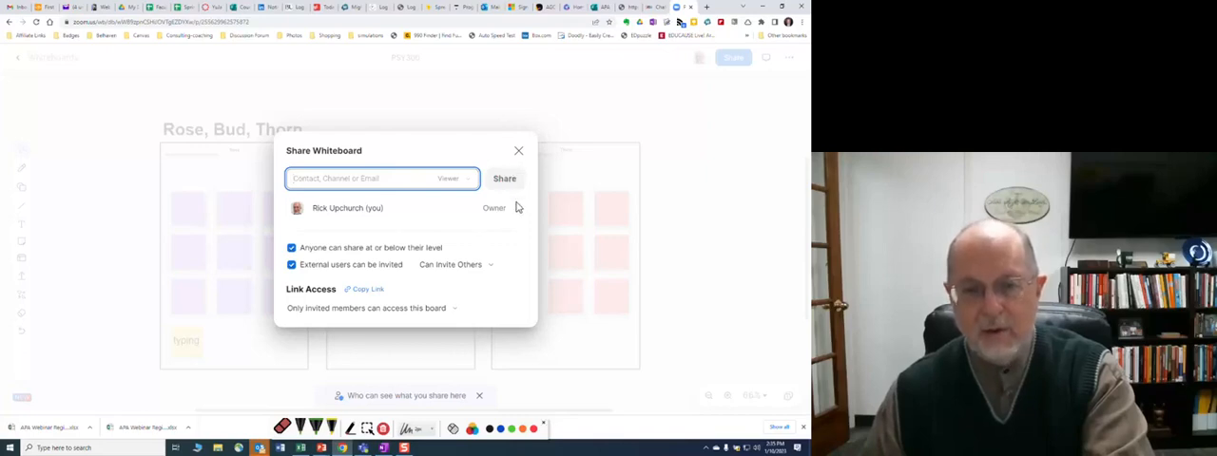
click(518, 150)
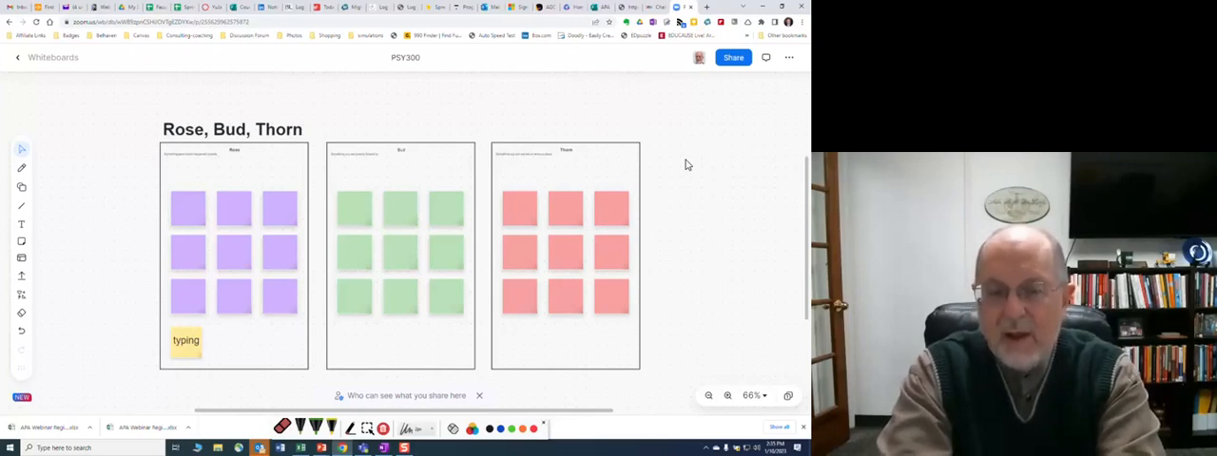
mouse_move(293, 99)
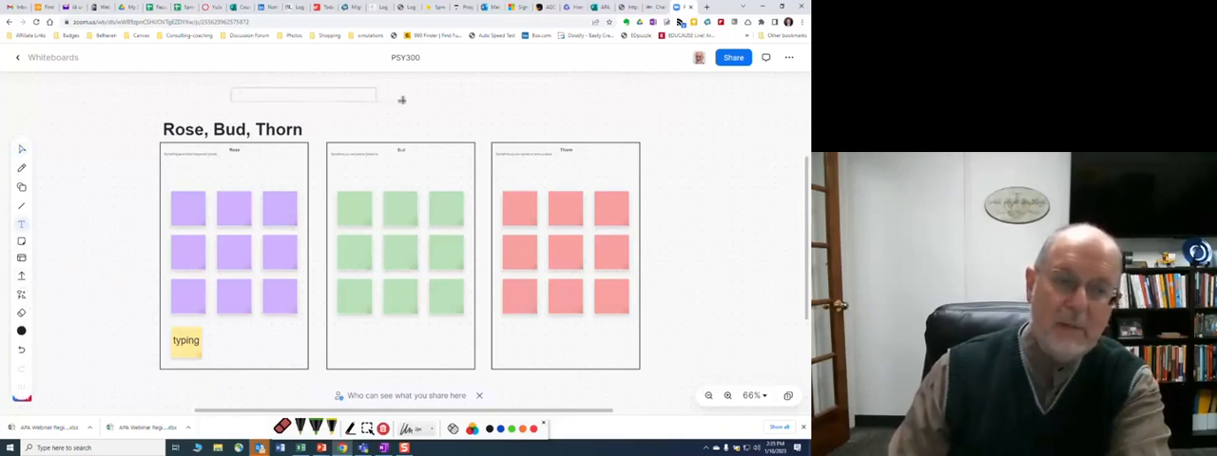
Step: Add an empty text box above the Rose, Bud, Thorn title
click(302, 95)
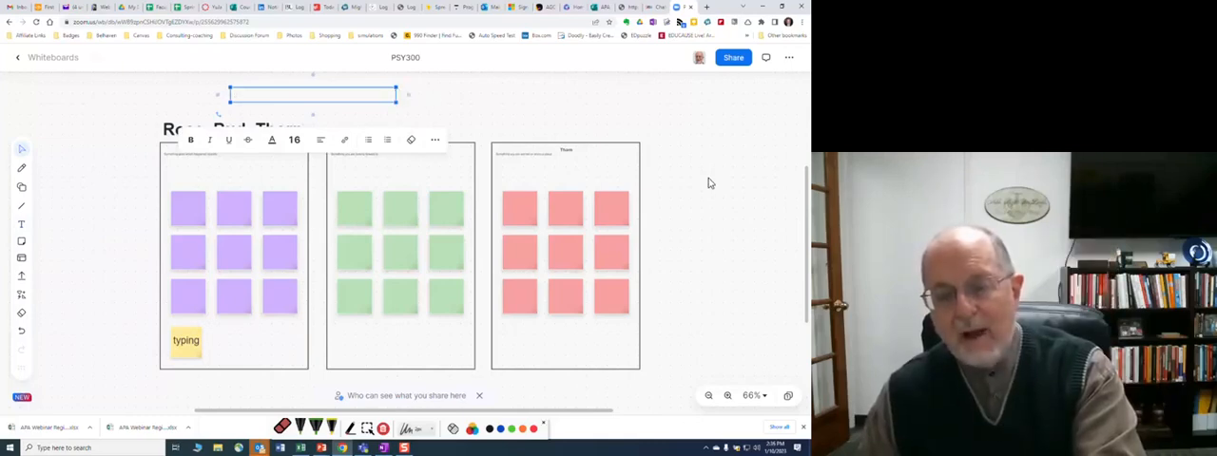
mouse_move(735, 190)
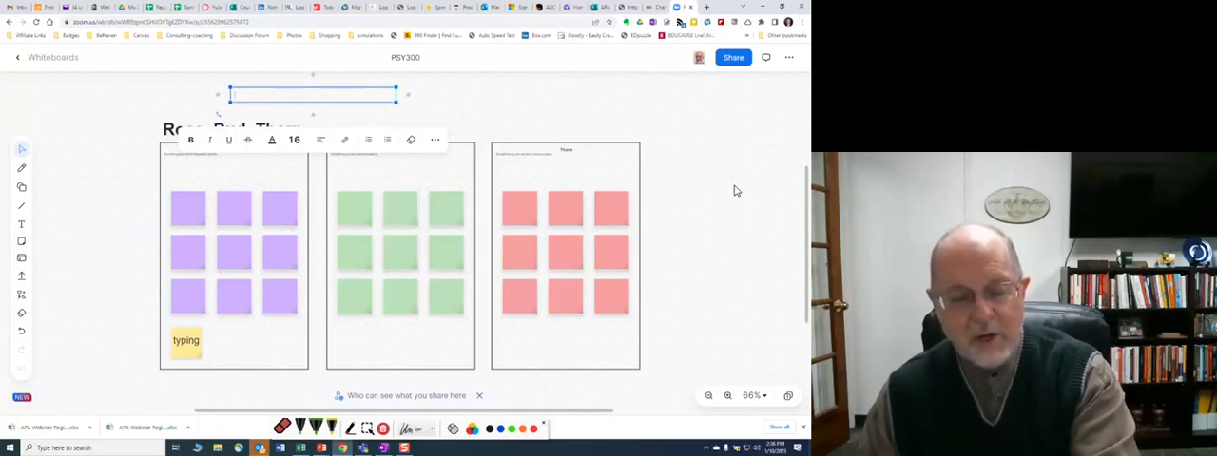
mouse_move(721, 137)
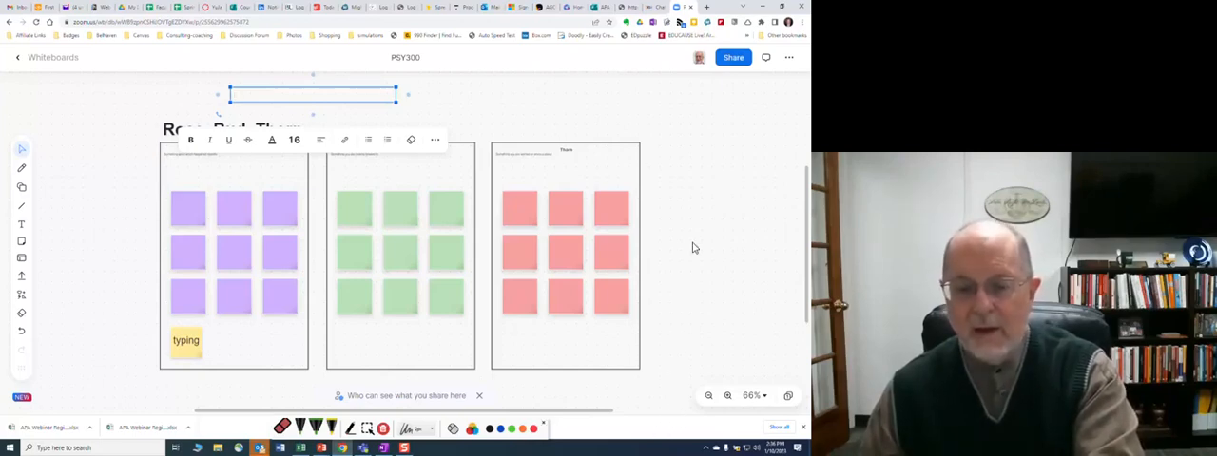
mouse_move(700, 220)
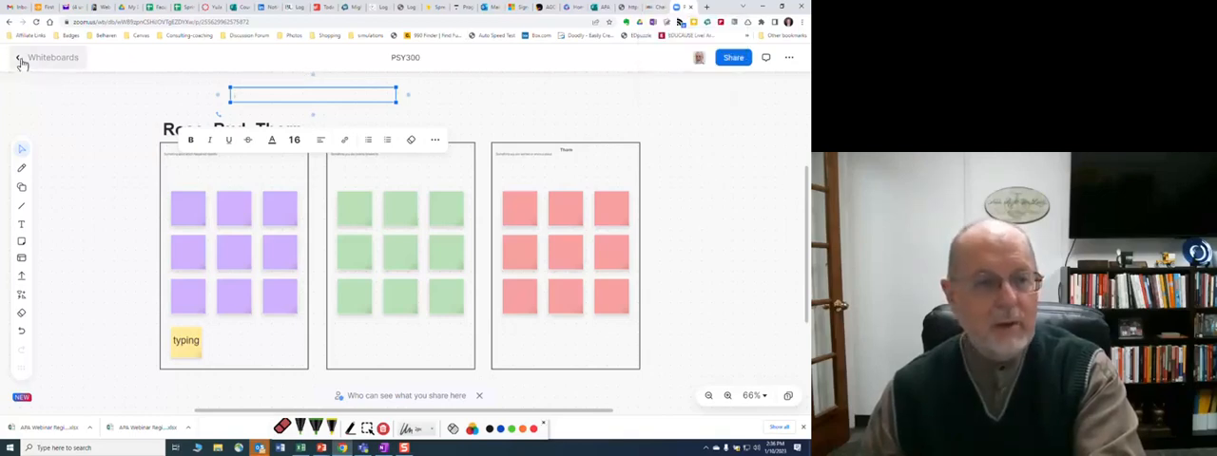
Step: Return to the All Whiteboards list, where PSY300 now appears among saved boards
click(54, 57)
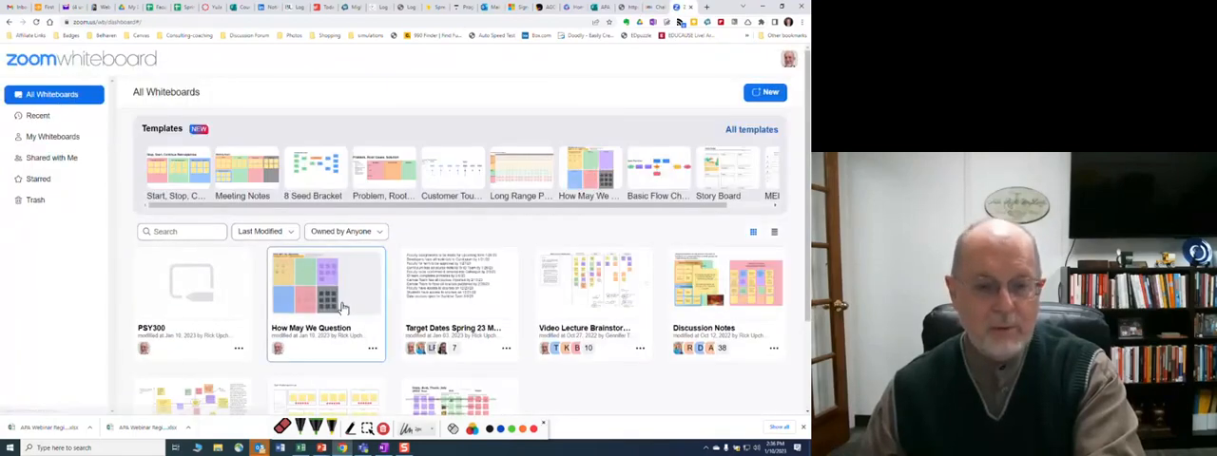
scroll(down, 3)
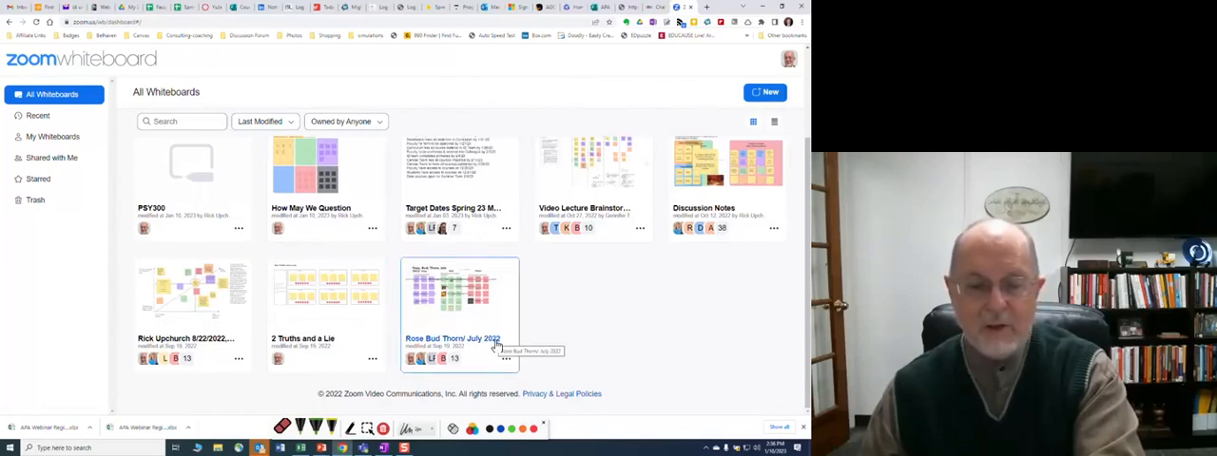
mouse_move(580, 308)
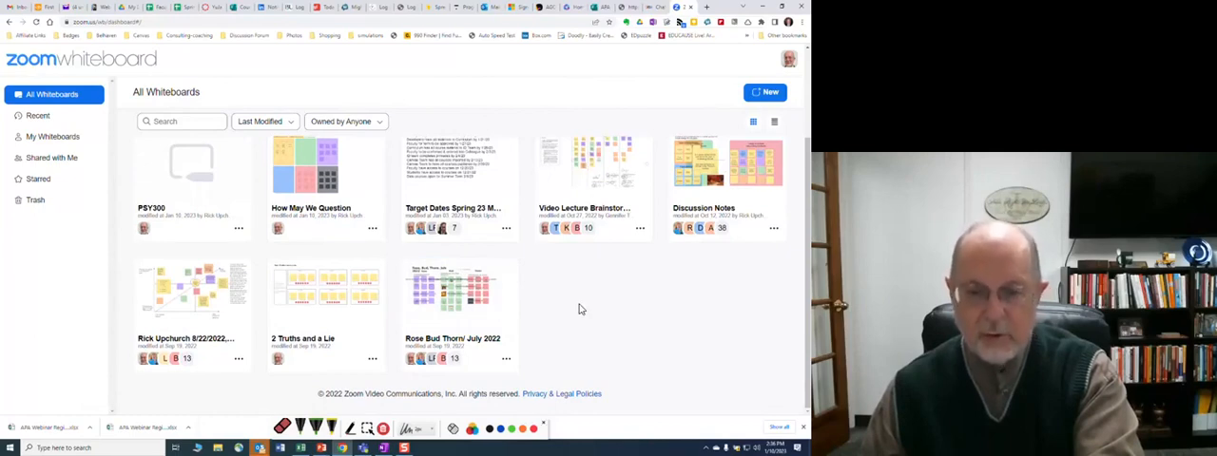
mouse_move(711, 190)
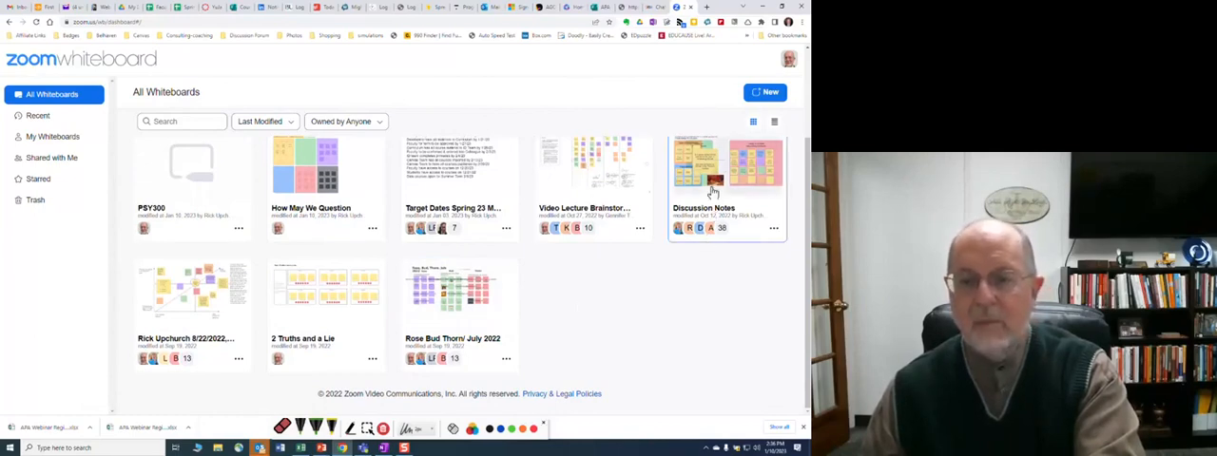
mouse_move(319, 270)
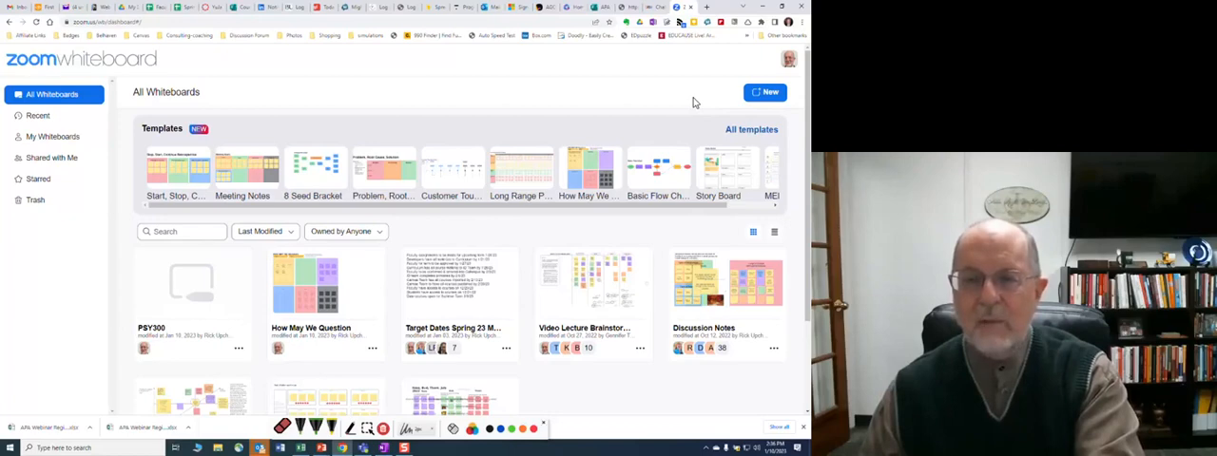
mouse_move(699, 103)
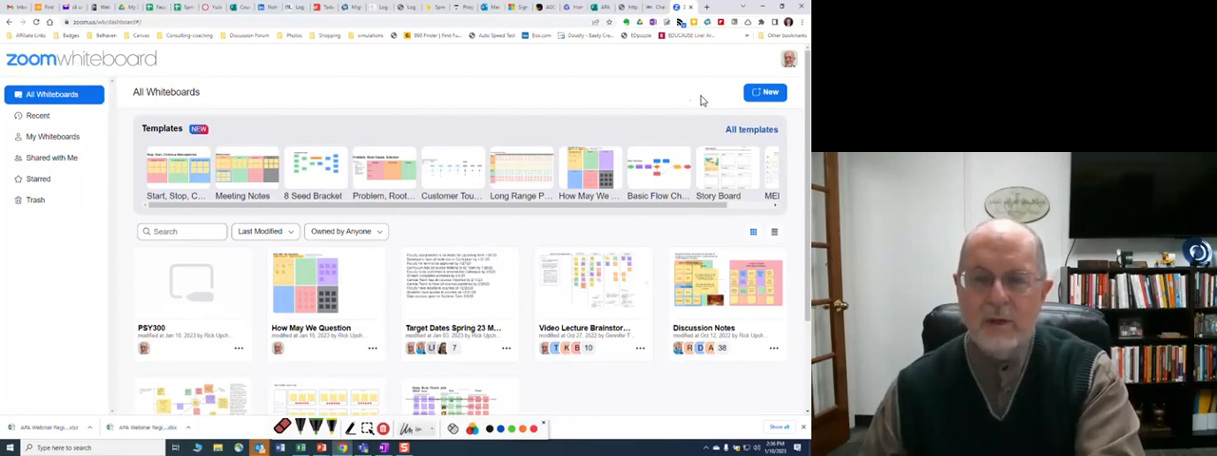
mouse_move(675, 163)
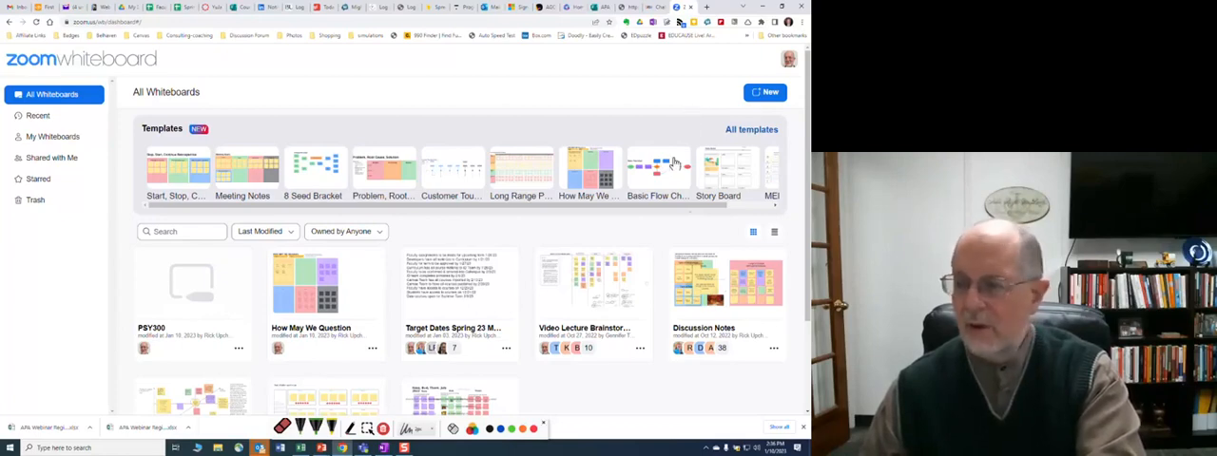